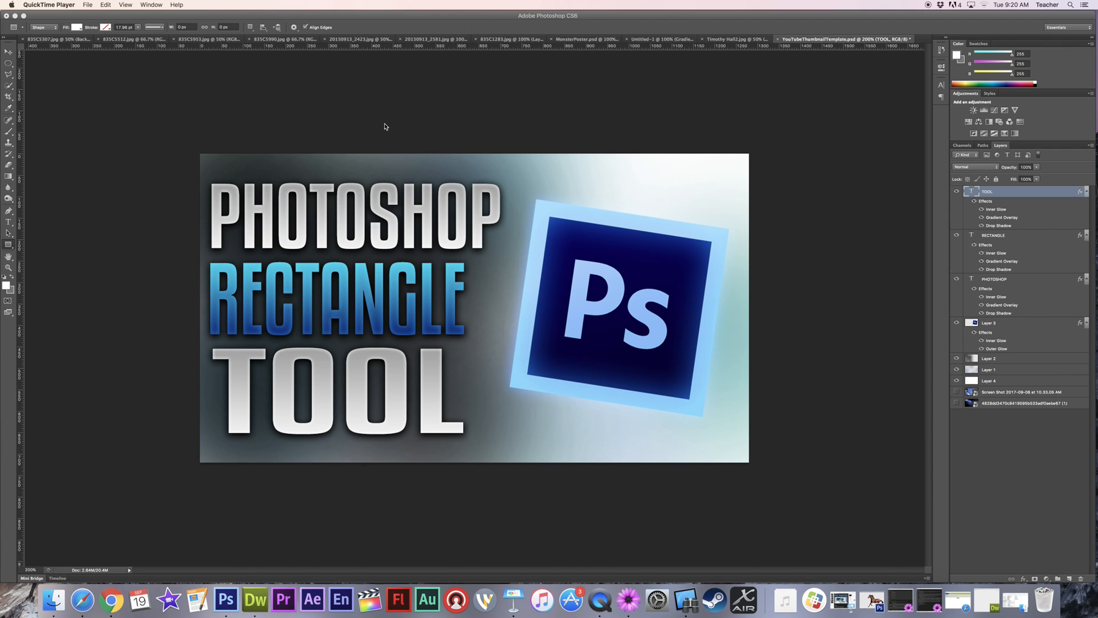
{"action": "mouse_move", "coordinate": [384, 124]}
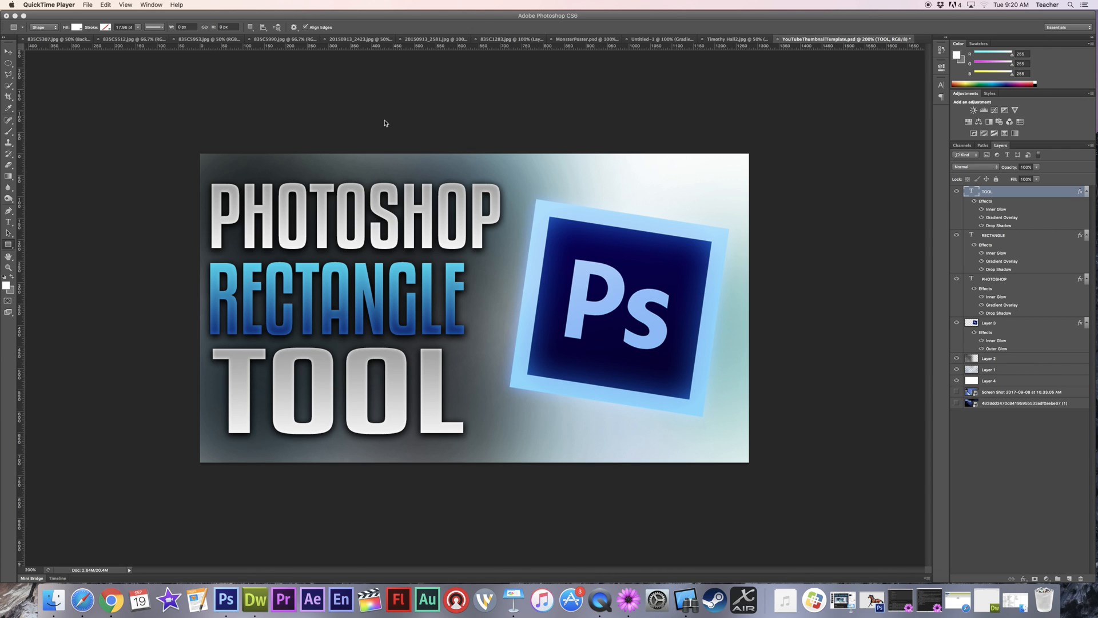
{"action": "mouse_move", "coordinate": [230, 72]}
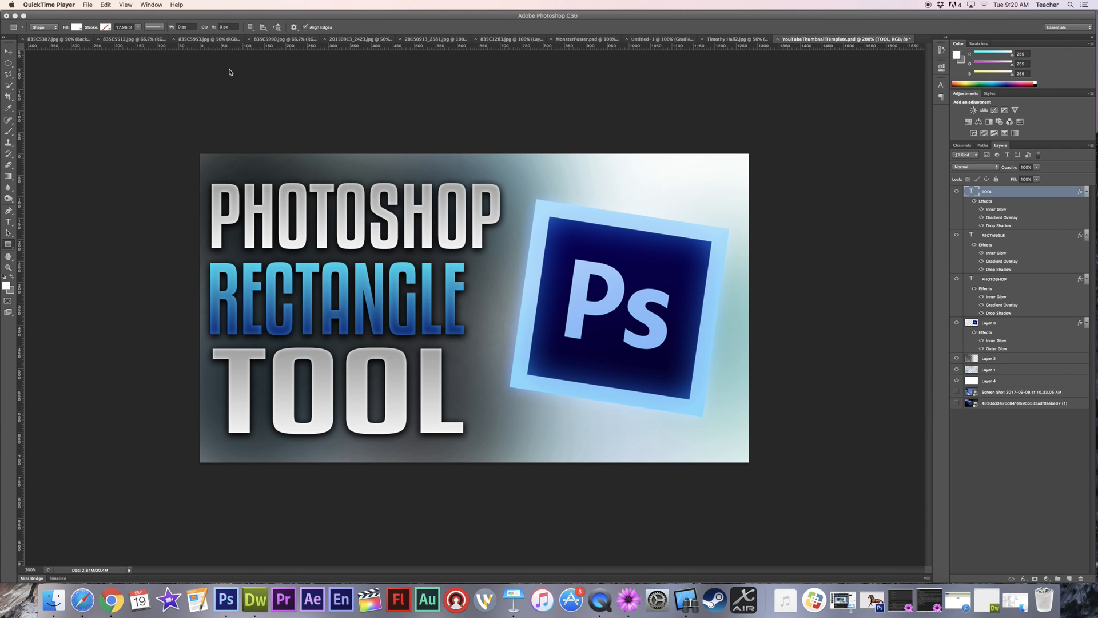
Start a new document sized 1920 by 1080 pixels.
{"action": "left_click", "coordinate": [225, 601]}
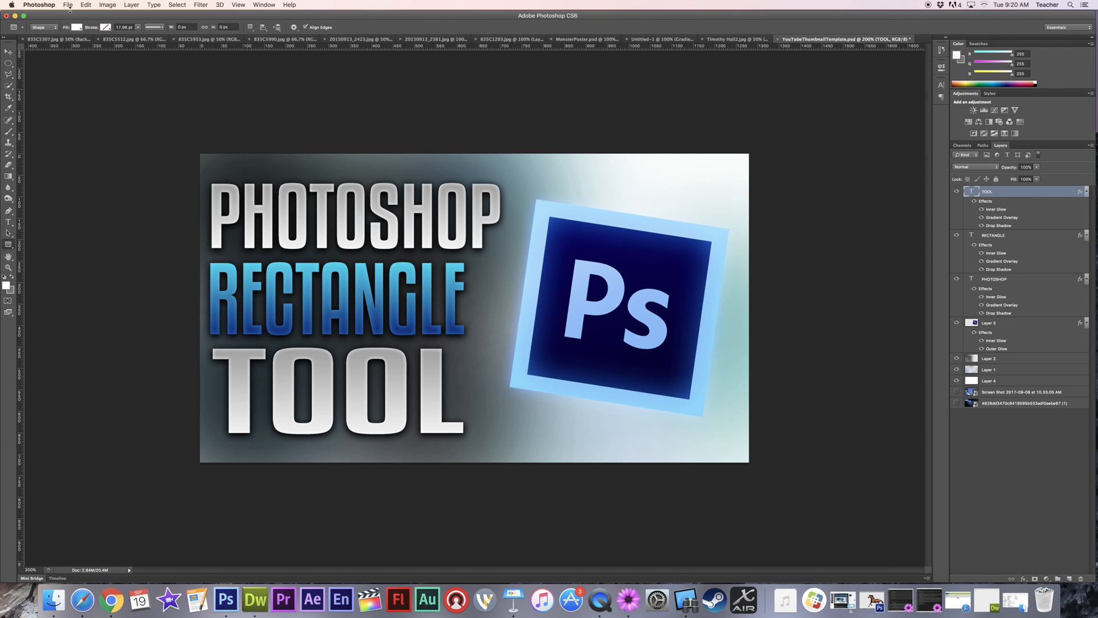
{"action": "left_click", "coordinate": [68, 4]}
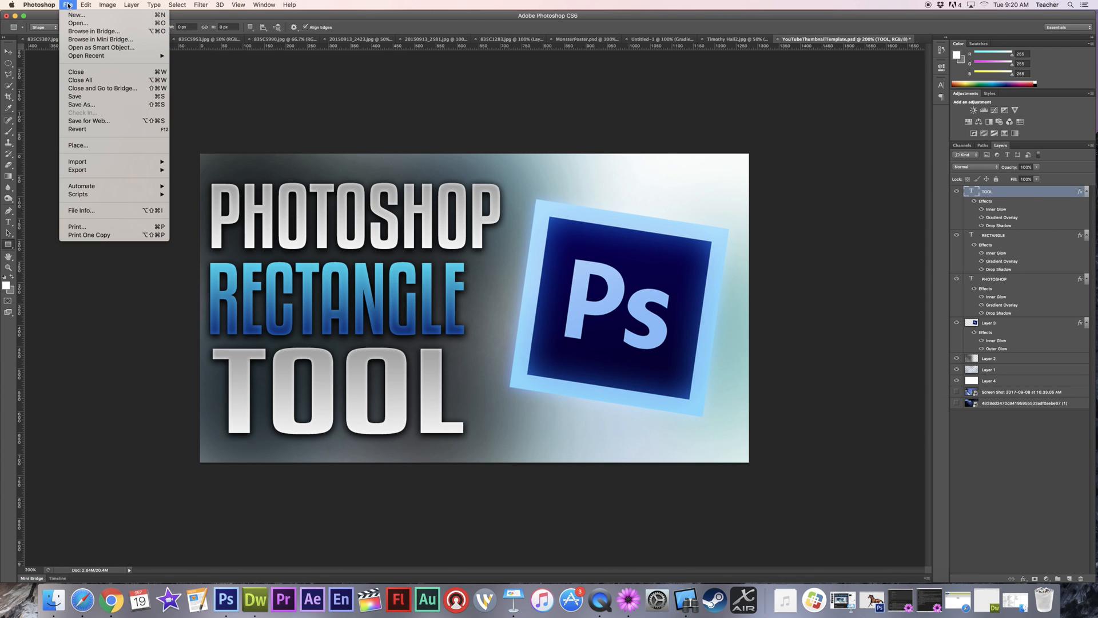
{"action": "mouse_move", "coordinate": [76, 15]}
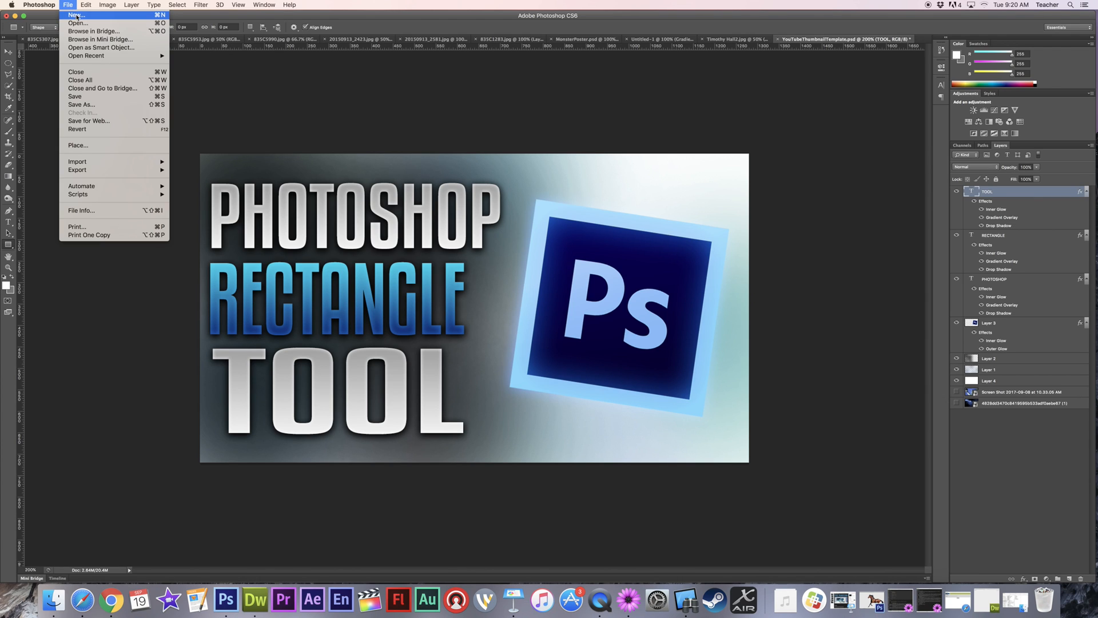
{"action": "left_click", "coordinate": [76, 15]}
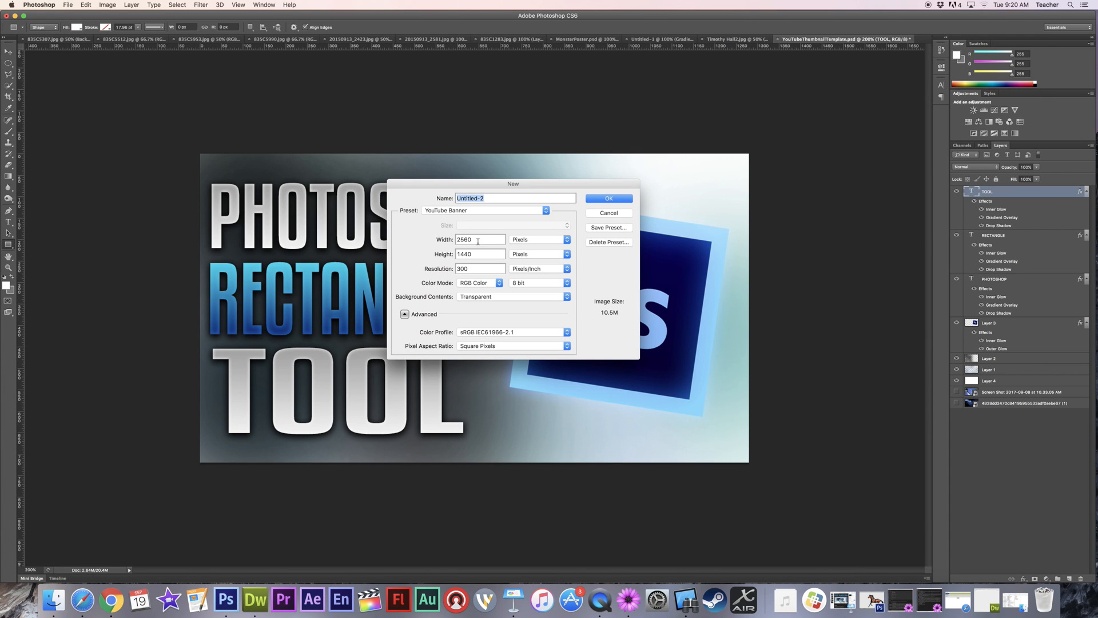
{"action": "type", "text": "1920"}
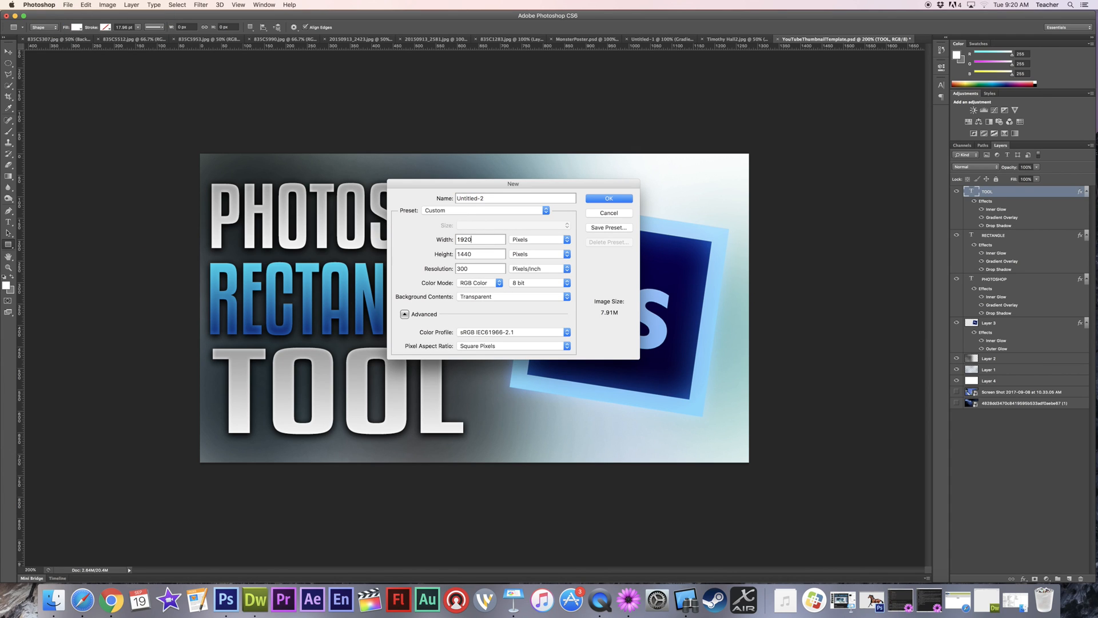
{"action": "left_click", "coordinate": [479, 254]}
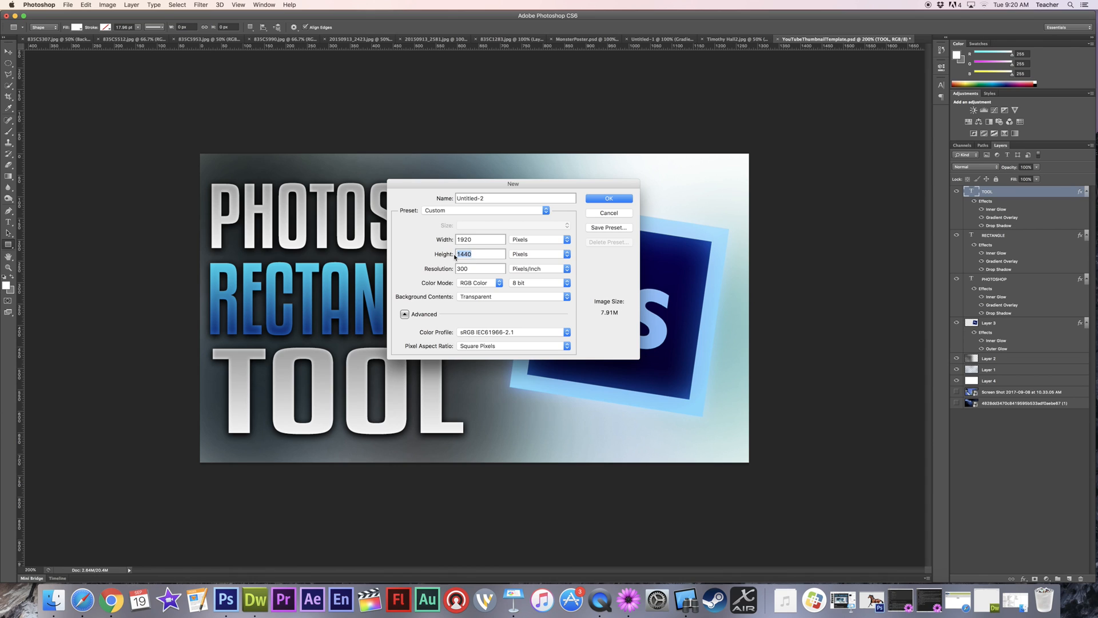
{"action": "type", "text": "1080"}
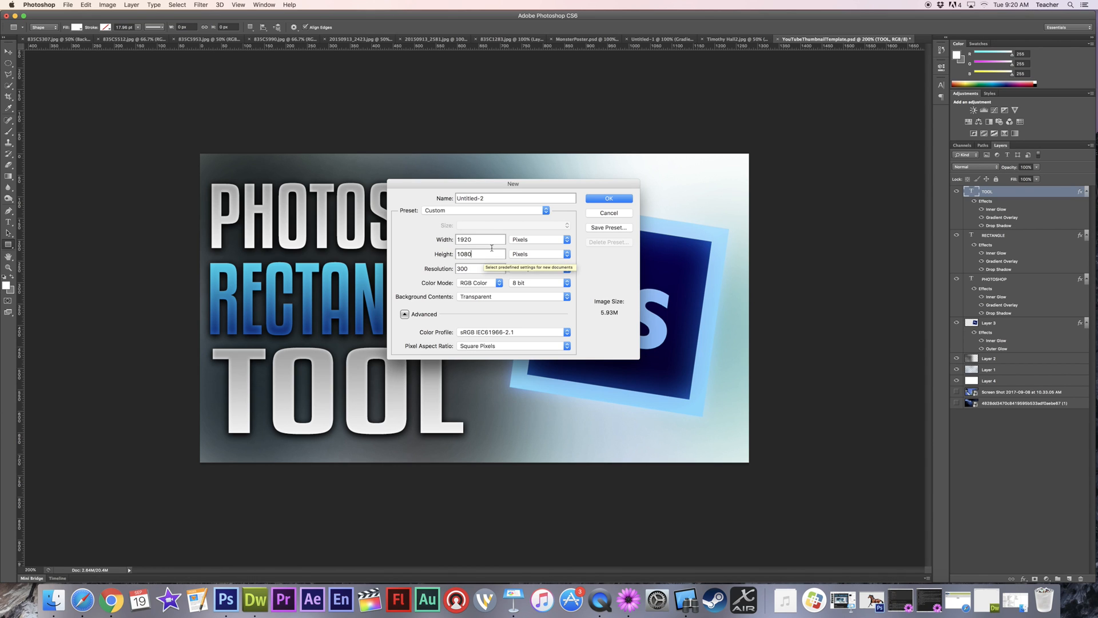
Choose the LowerThirds preset, keeping Background Contents transparent.
{"action": "left_click", "coordinate": [500, 210]}
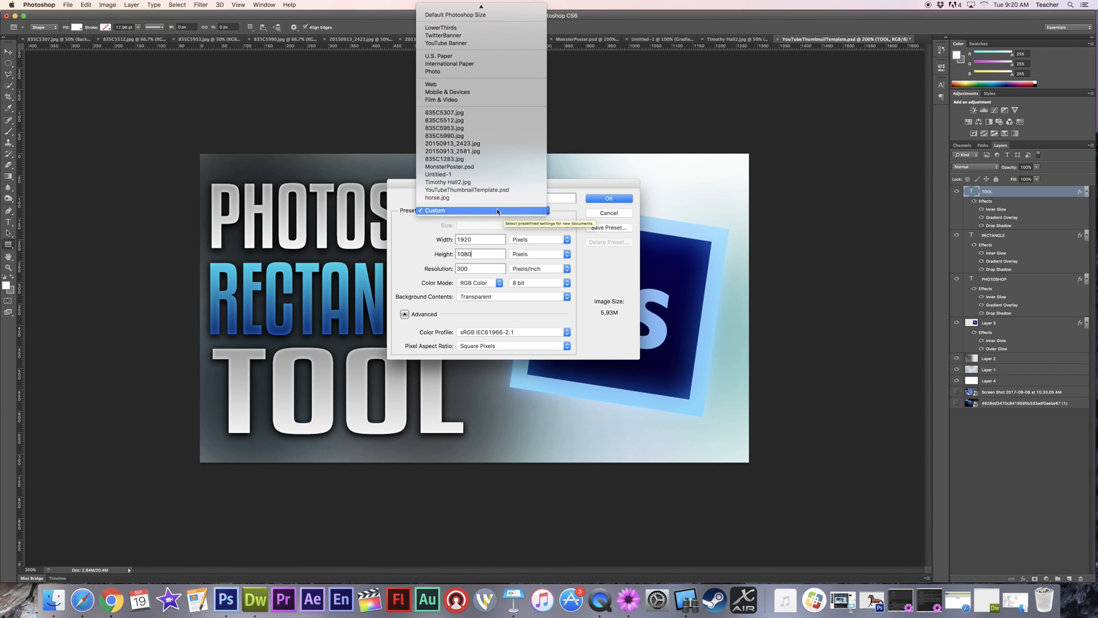
{"action": "mouse_move", "coordinate": [449, 27]}
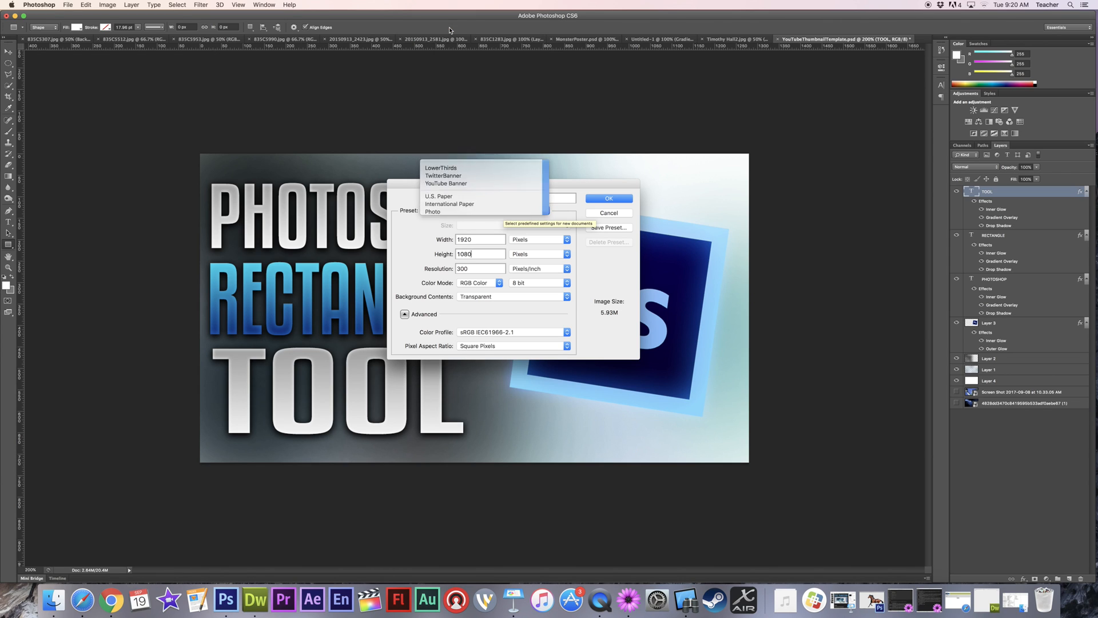
{"action": "left_click", "coordinate": [441, 167]}
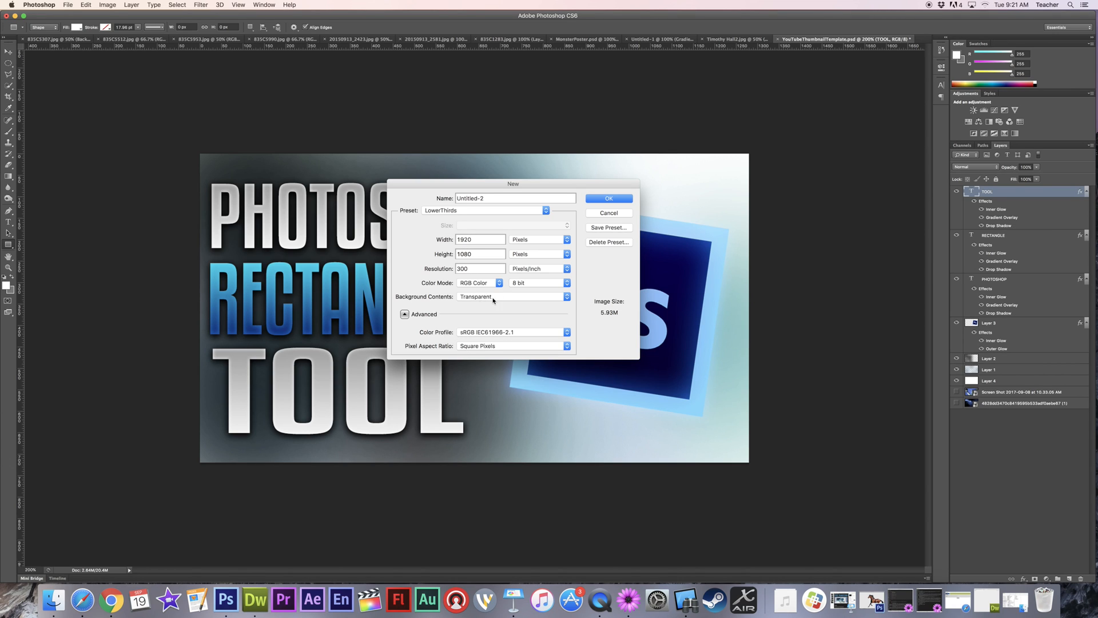
{"action": "mouse_move", "coordinate": [492, 299]}
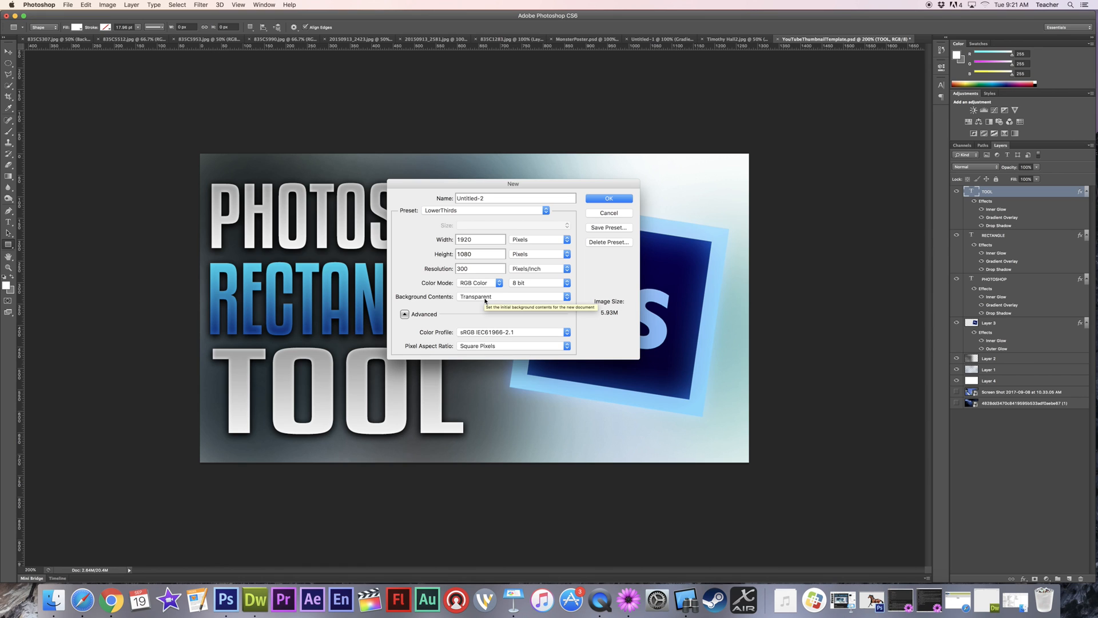
{"action": "left_click_drag", "start_coordinate": [513, 183], "coordinate": [559, 176]}
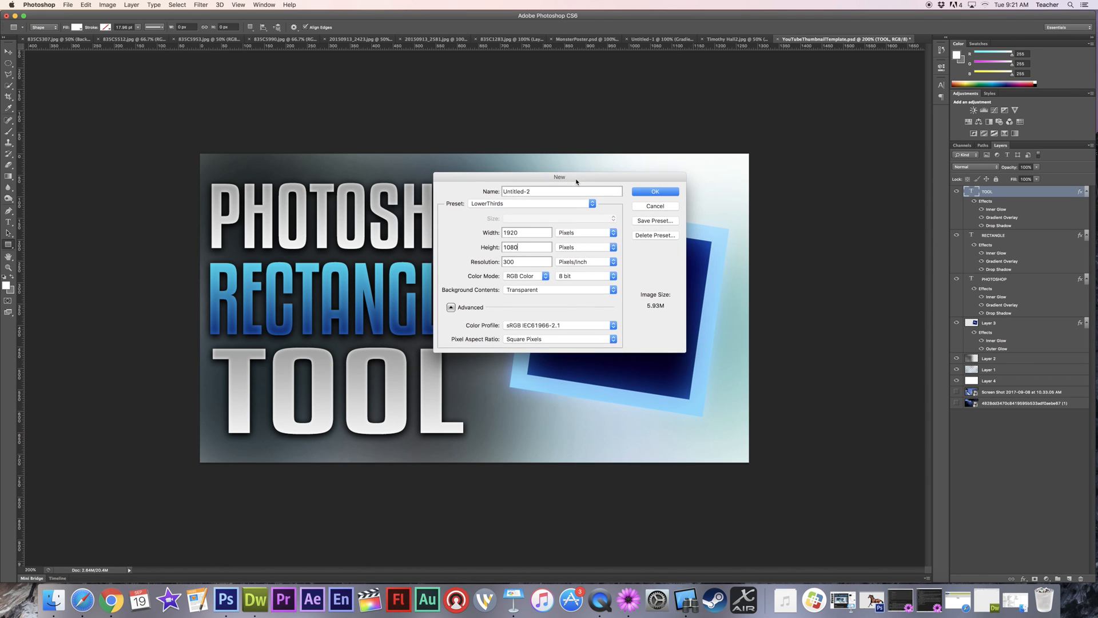
{"action": "left_click_drag", "start_coordinate": [559, 176], "coordinate": [661, 207]}
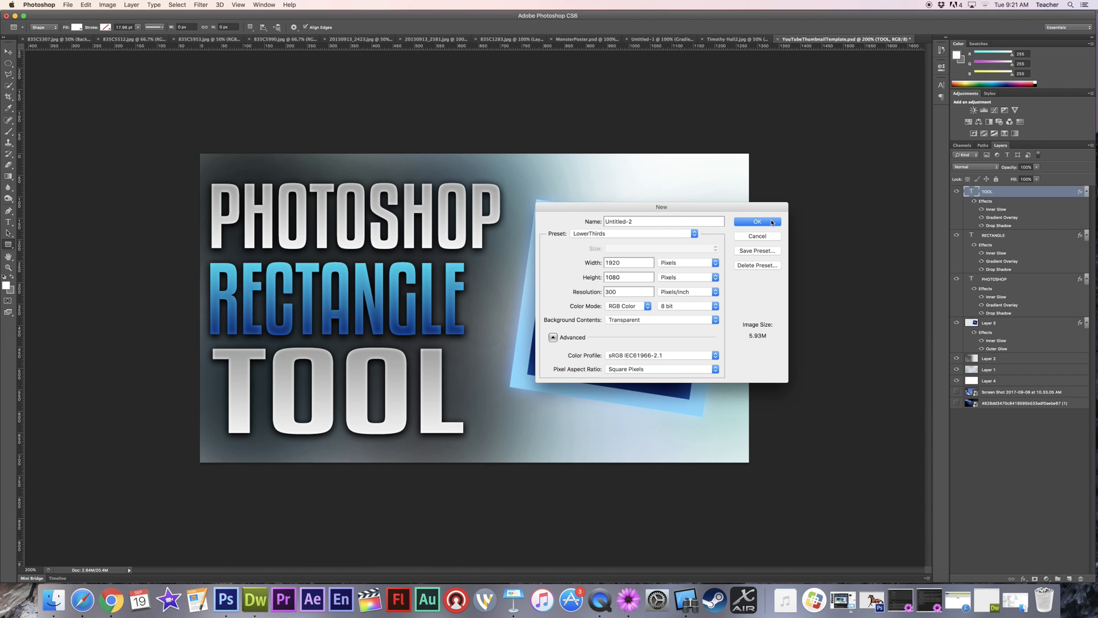
Create the new transparent 1920x1080 document Untitled-2.
{"action": "left_click", "coordinate": [755, 220]}
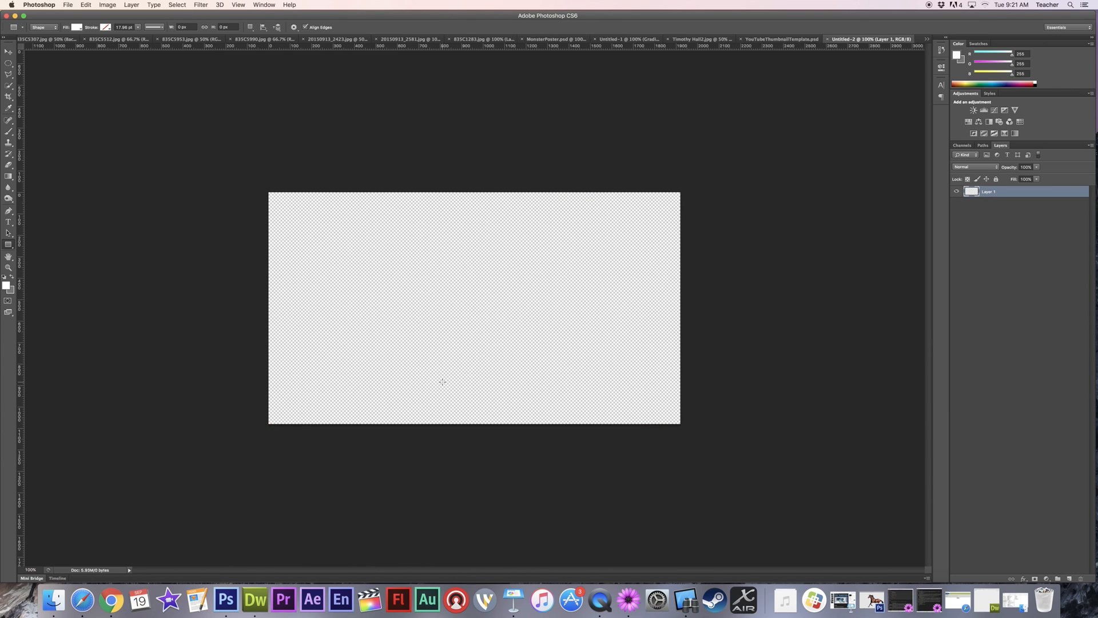
{"action": "mouse_move", "coordinate": [59, 239]}
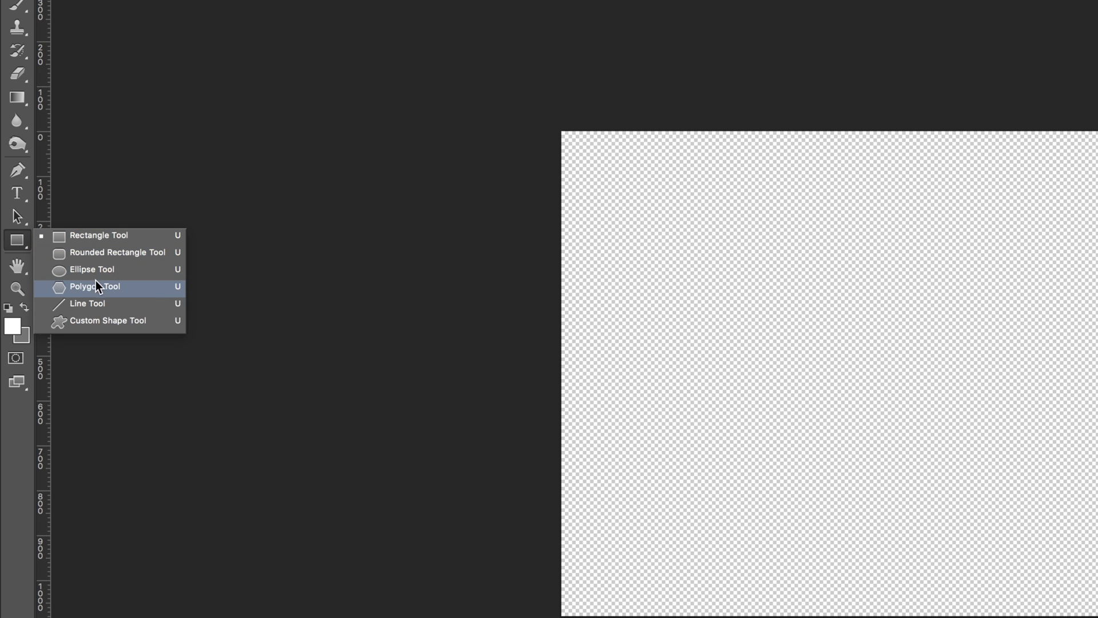
{"action": "mouse_move", "coordinate": [89, 320]}
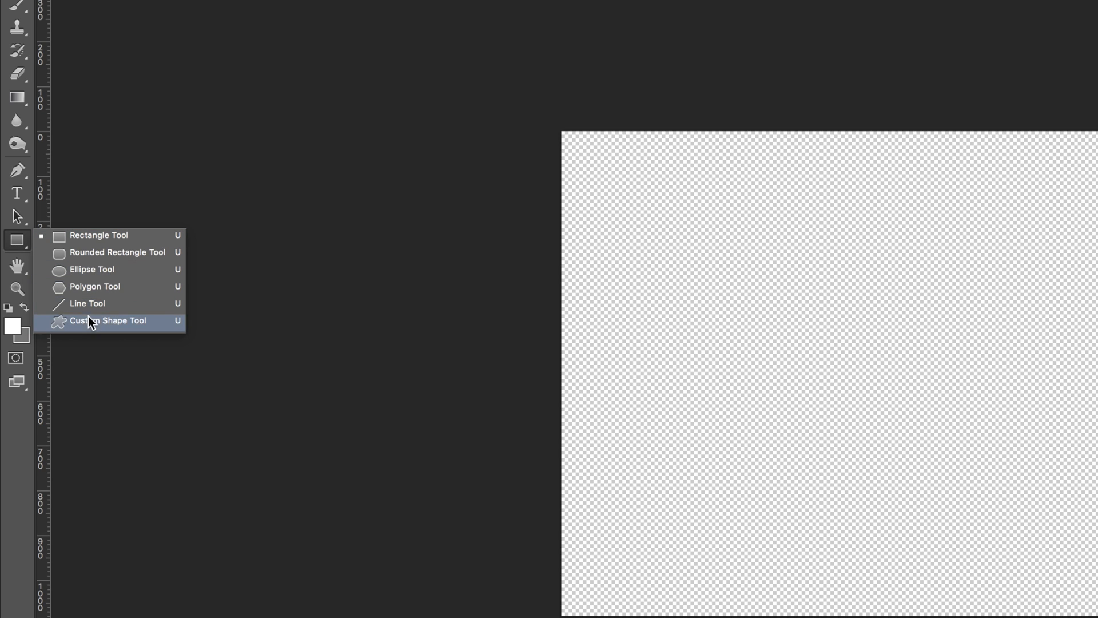
{"action": "mouse_move", "coordinate": [93, 254]}
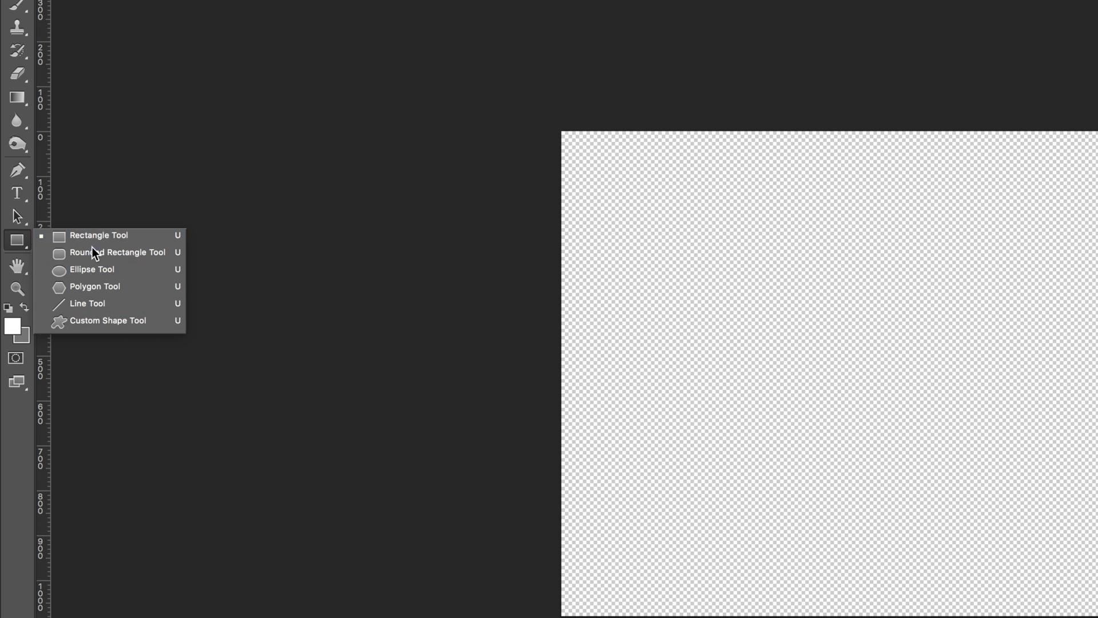
{"action": "mouse_move", "coordinate": [77, 303]}
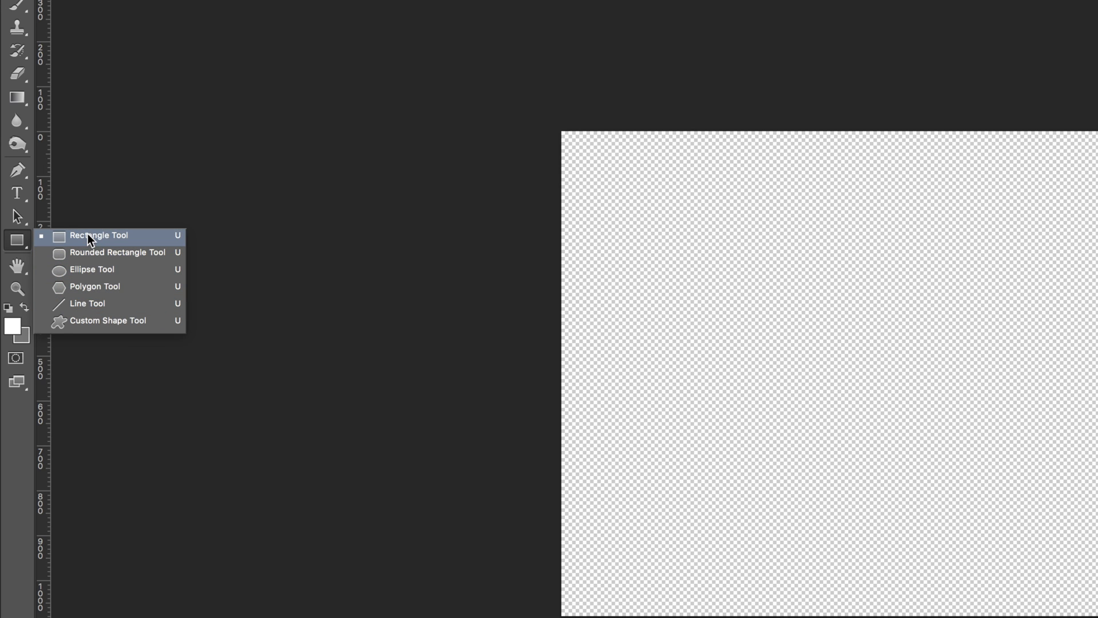
Activate the Rectangle Tool with red fill, black stroke and 5.43 pt stroke width.
{"action": "left_click", "coordinate": [98, 235]}
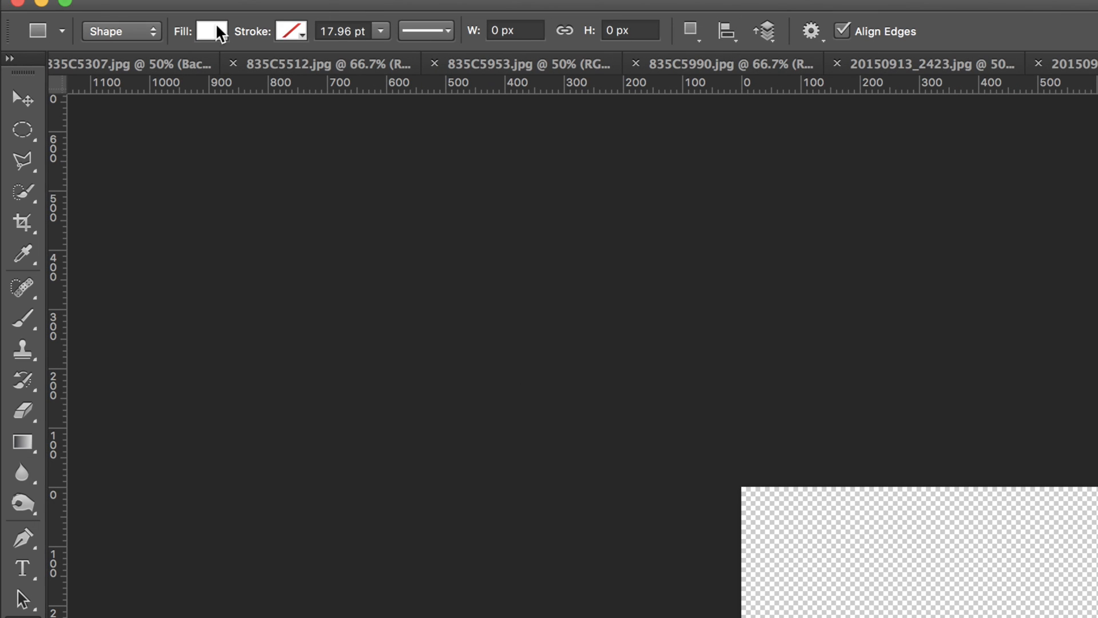
{"action": "left_click", "coordinate": [208, 31]}
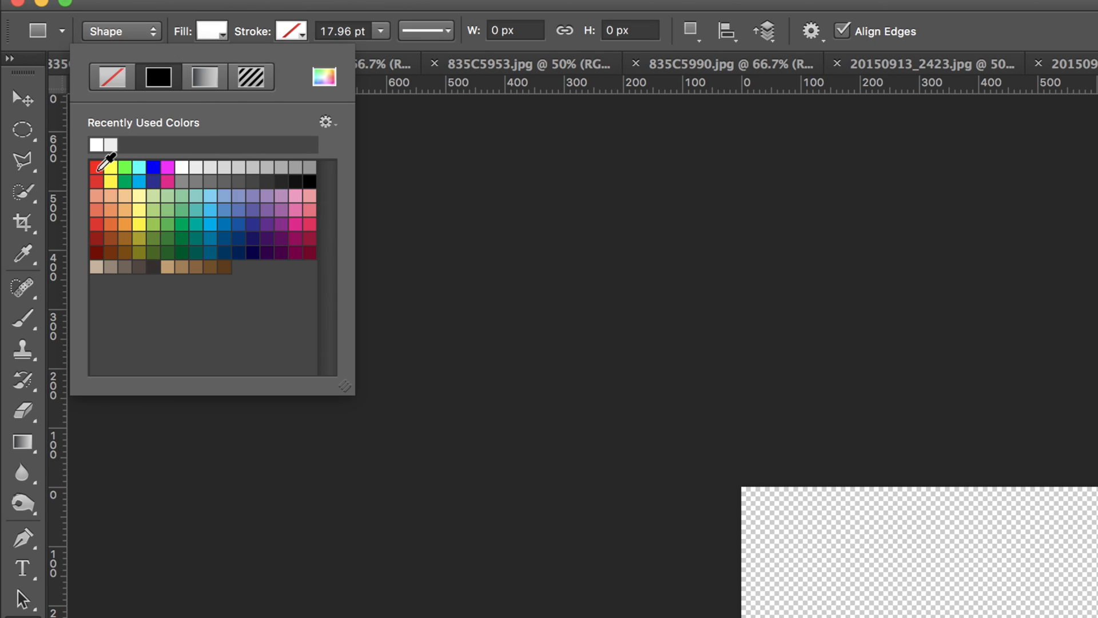
{"action": "left_click", "coordinate": [98, 181]}
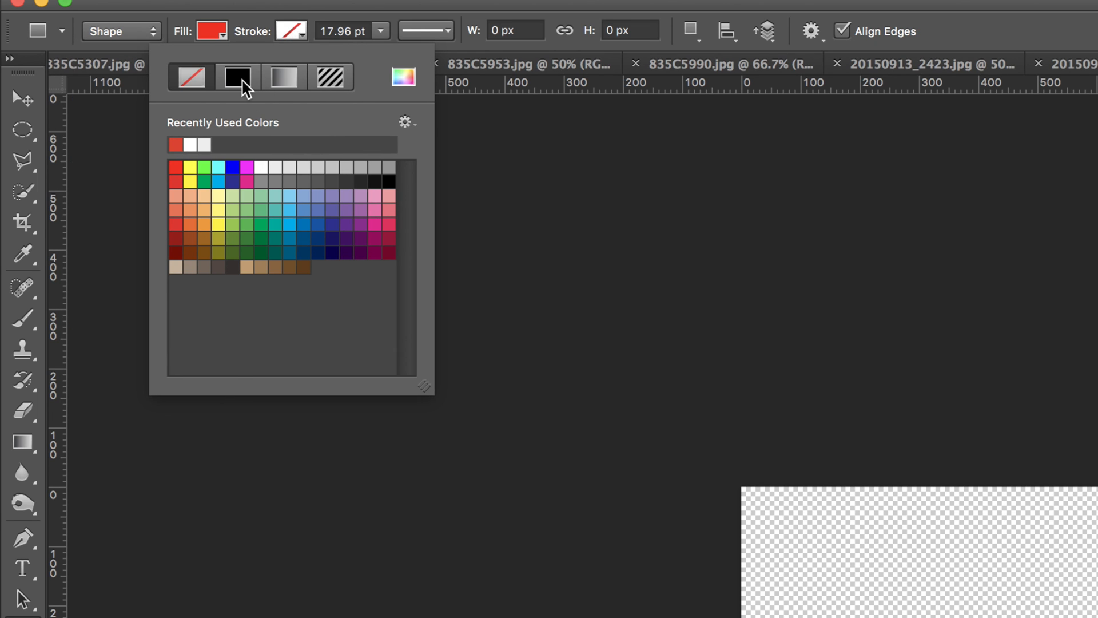
{"action": "left_click", "coordinate": [238, 77]}
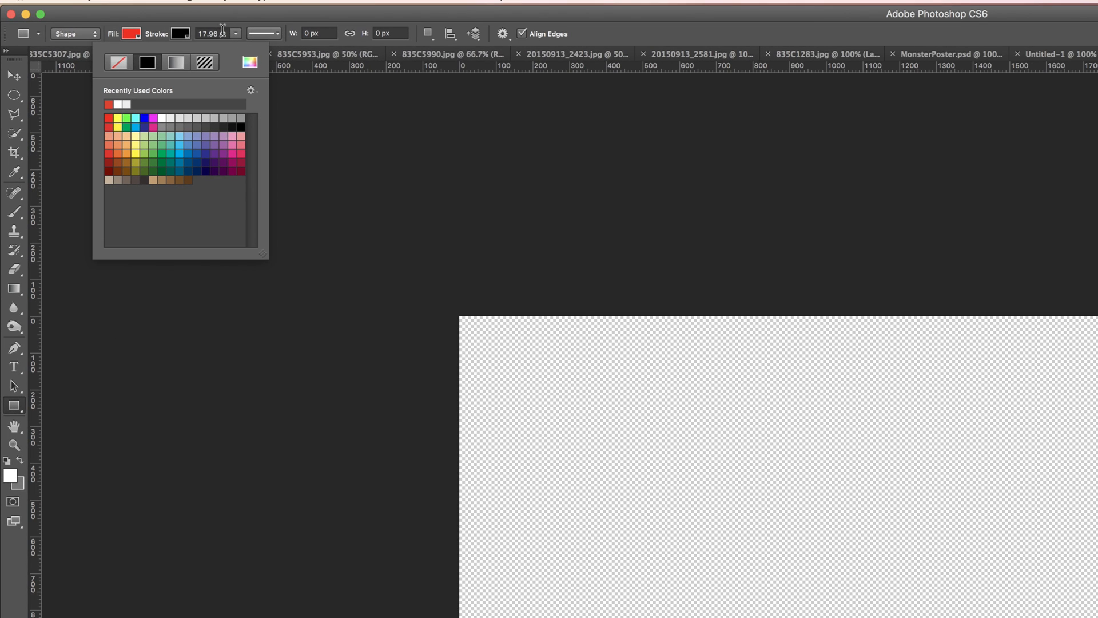
{"action": "left_click", "coordinate": [235, 33]}
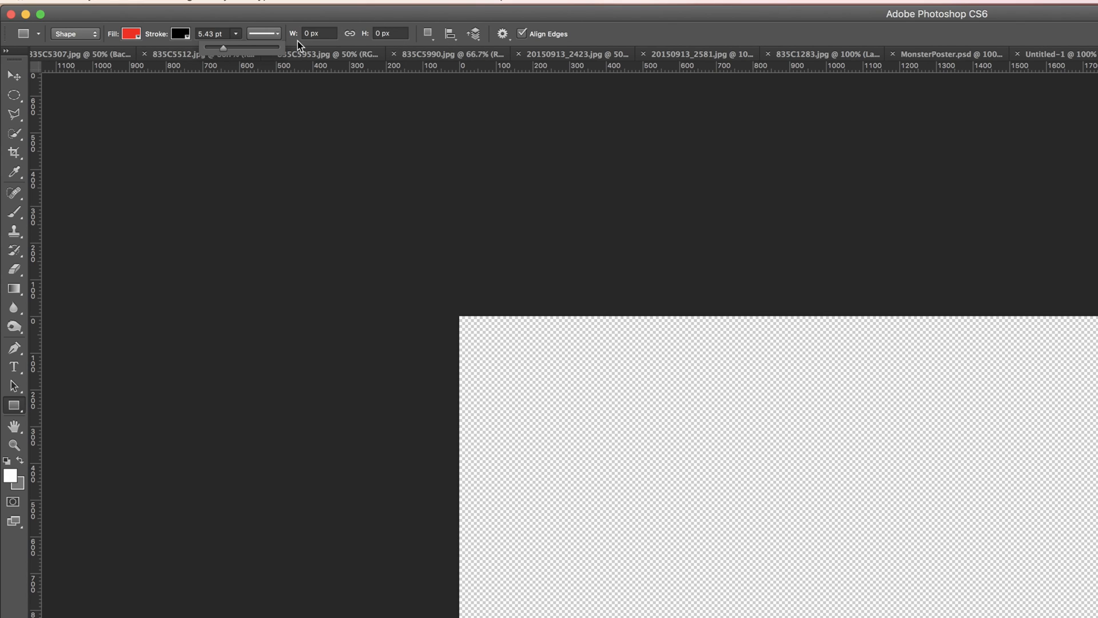
{"action": "mouse_move", "coordinate": [402, 43]}
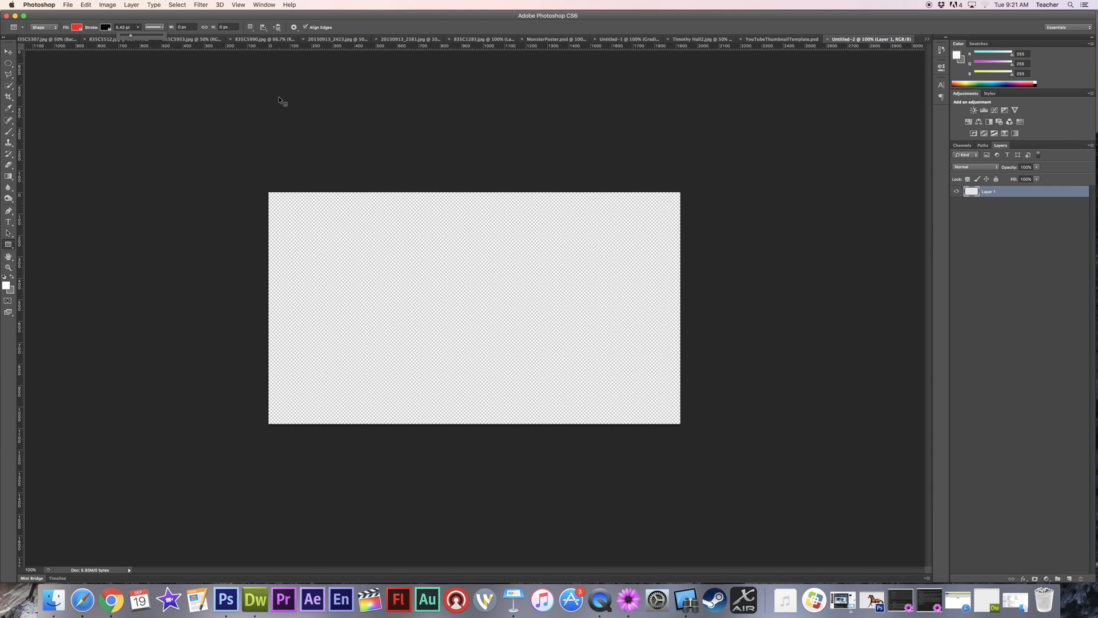
{"action": "mouse_move", "coordinate": [245, 325]}
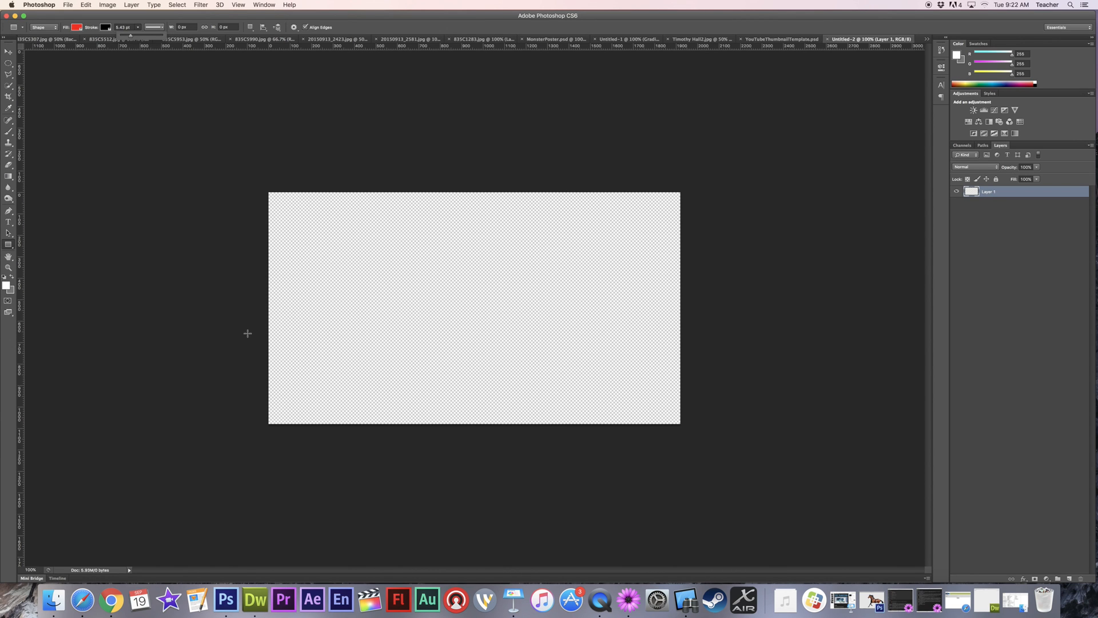
Draw a wide banner rectangle across the lower canvas and fill it cyan with no outline.
{"action": "left_click_drag", "start_coordinate": [247, 331], "coordinate": [509, 389]}
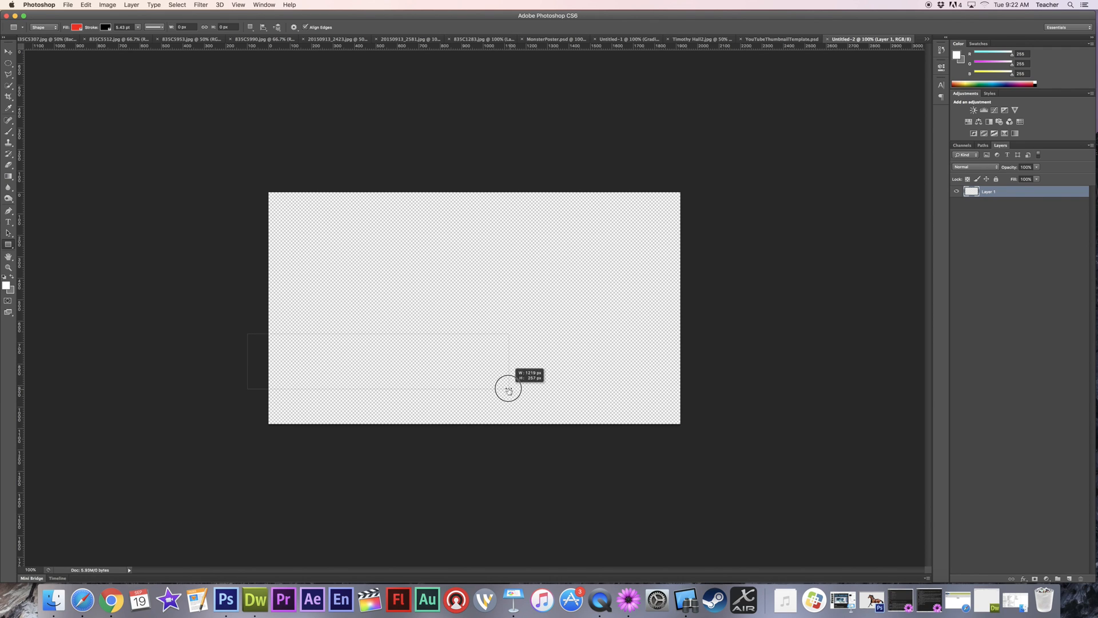
{"action": "left_click_drag", "start_coordinate": [267, 339], "coordinate": [507, 384]}
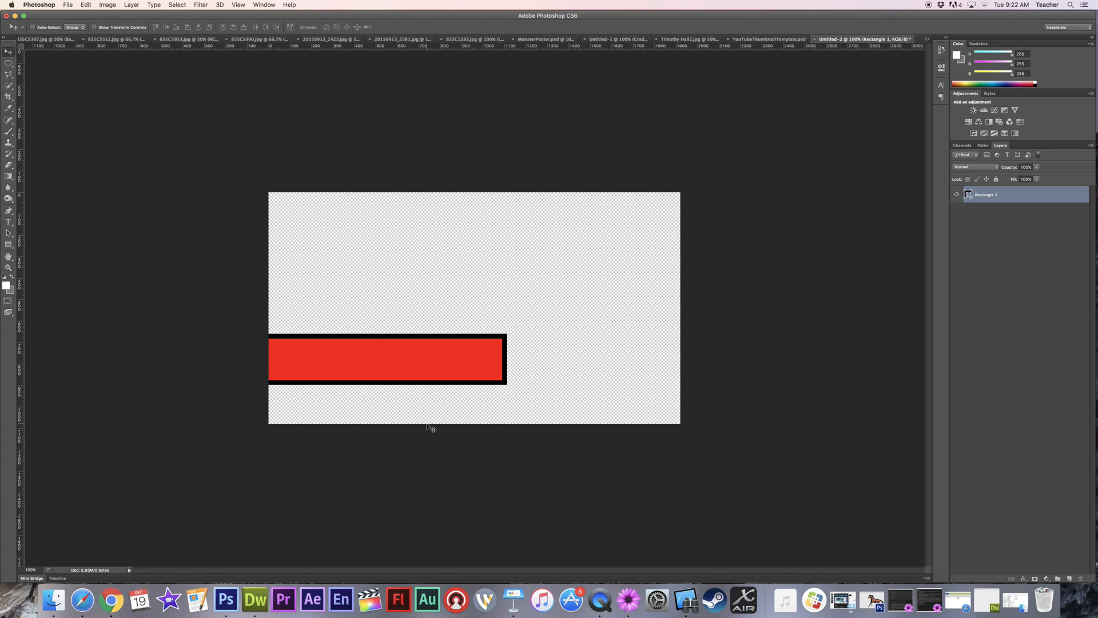
{"action": "left_click_drag", "start_coordinate": [385, 358], "coordinate": [409, 361]}
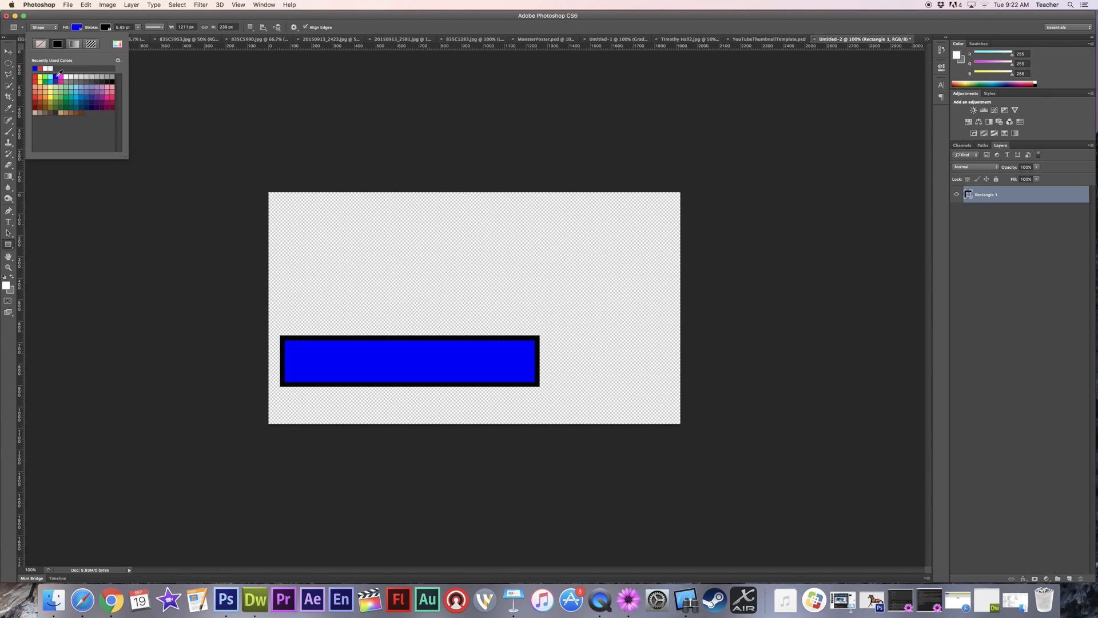
{"action": "left_click", "coordinate": [54, 77]}
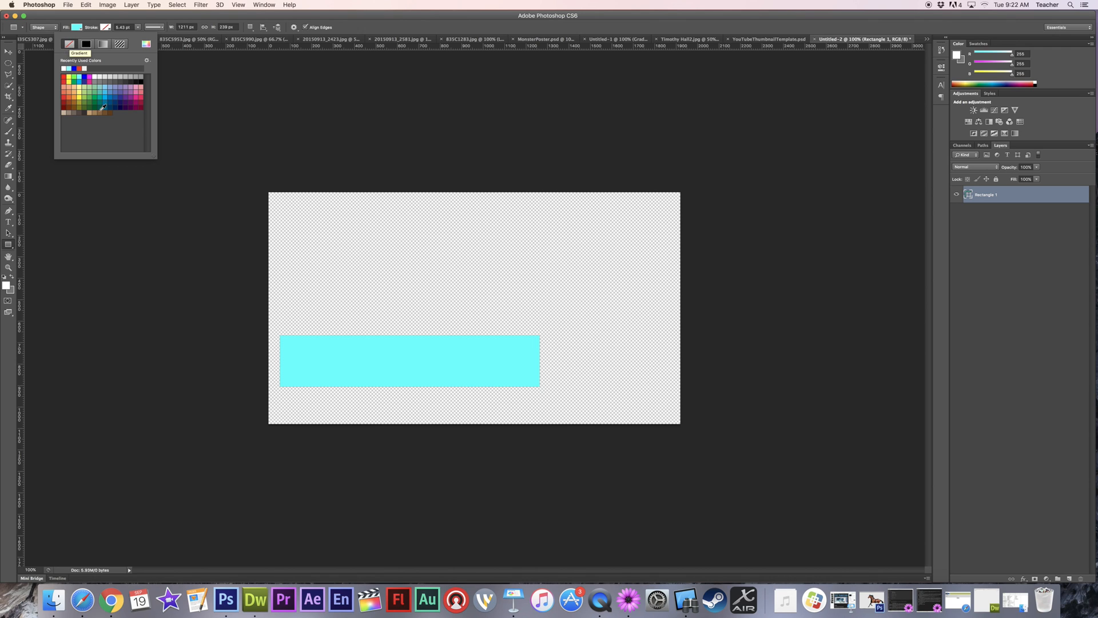
{"action": "mouse_move", "coordinate": [160, 15]}
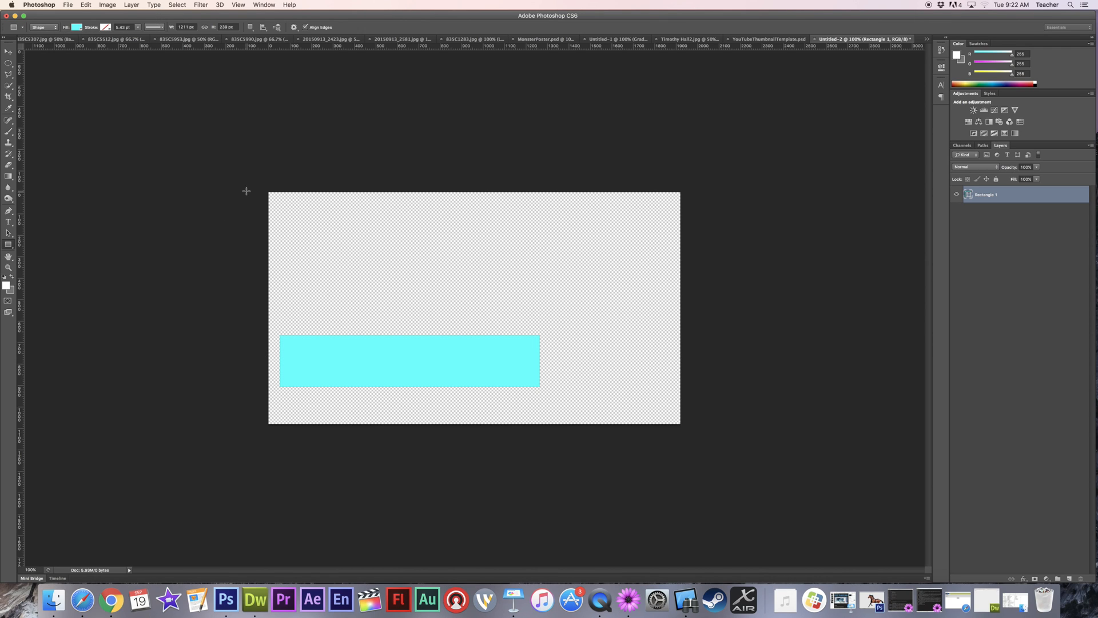
{"action": "mouse_move", "coordinate": [407, 308]}
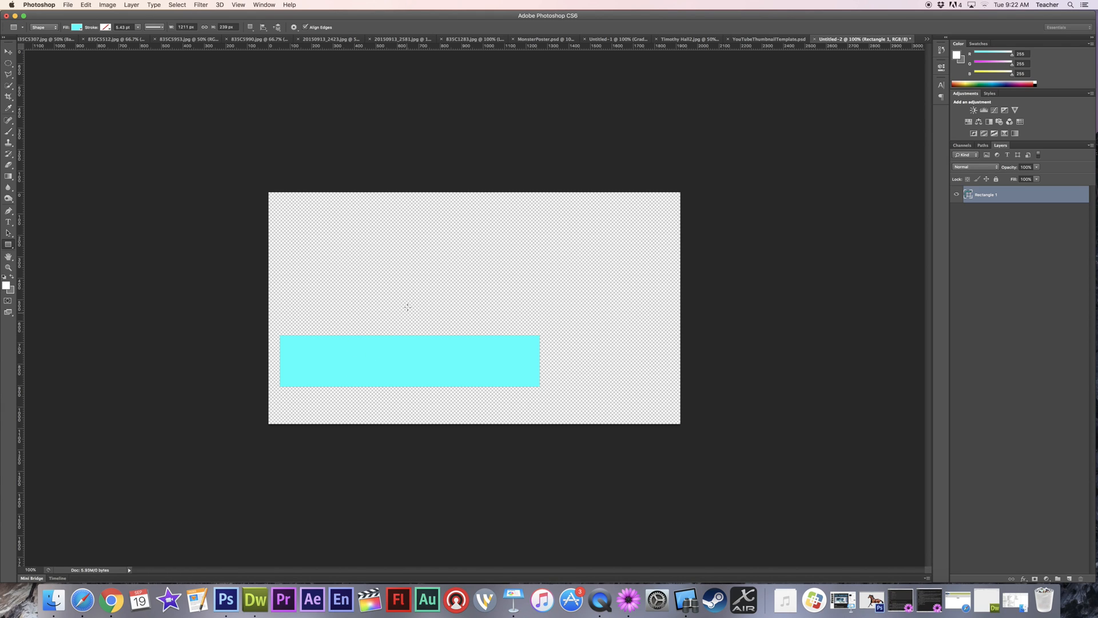
Draw a tall rectangle crossing the cyan bar and fill it red.
{"action": "left_click_drag", "start_coordinate": [416, 248], "coordinate": [448, 417]}
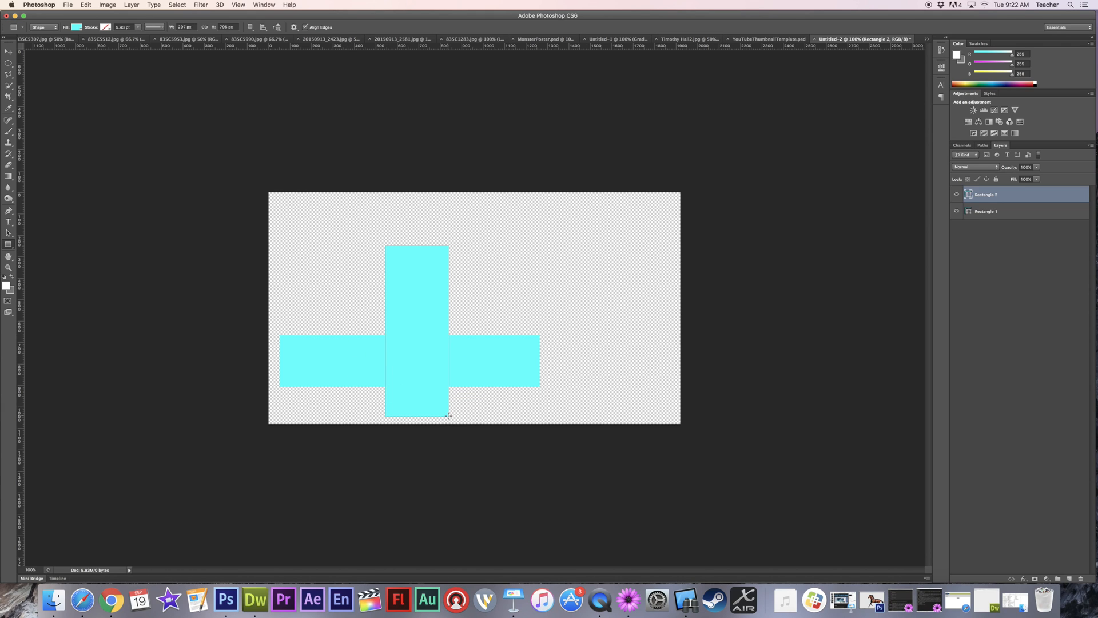
{"action": "mouse_move", "coordinate": [287, 406]}
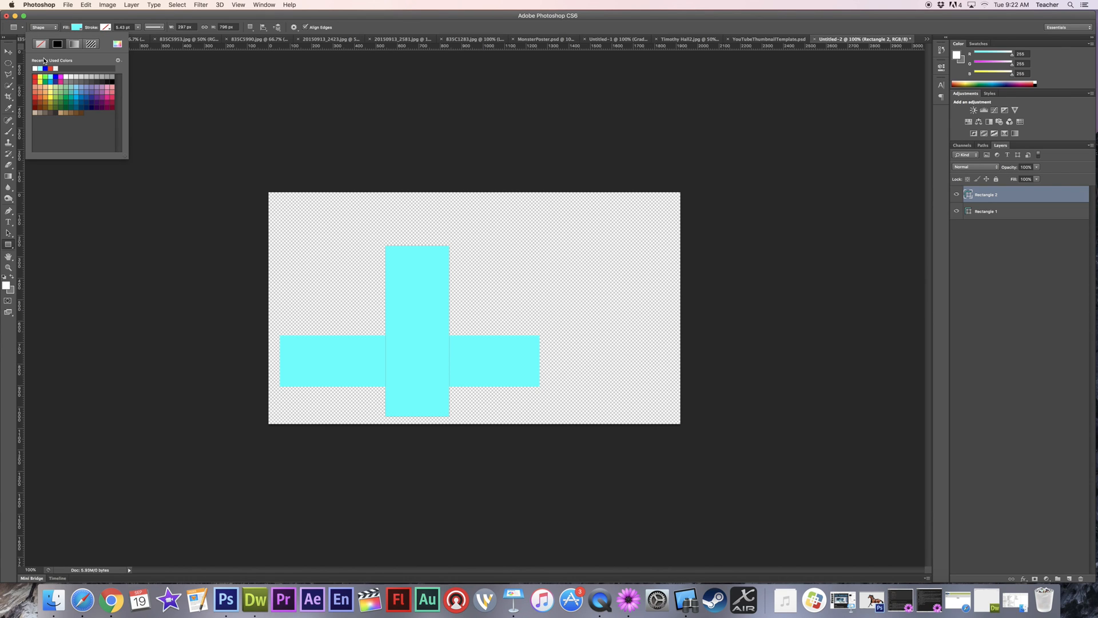
{"action": "left_click", "coordinate": [52, 68]}
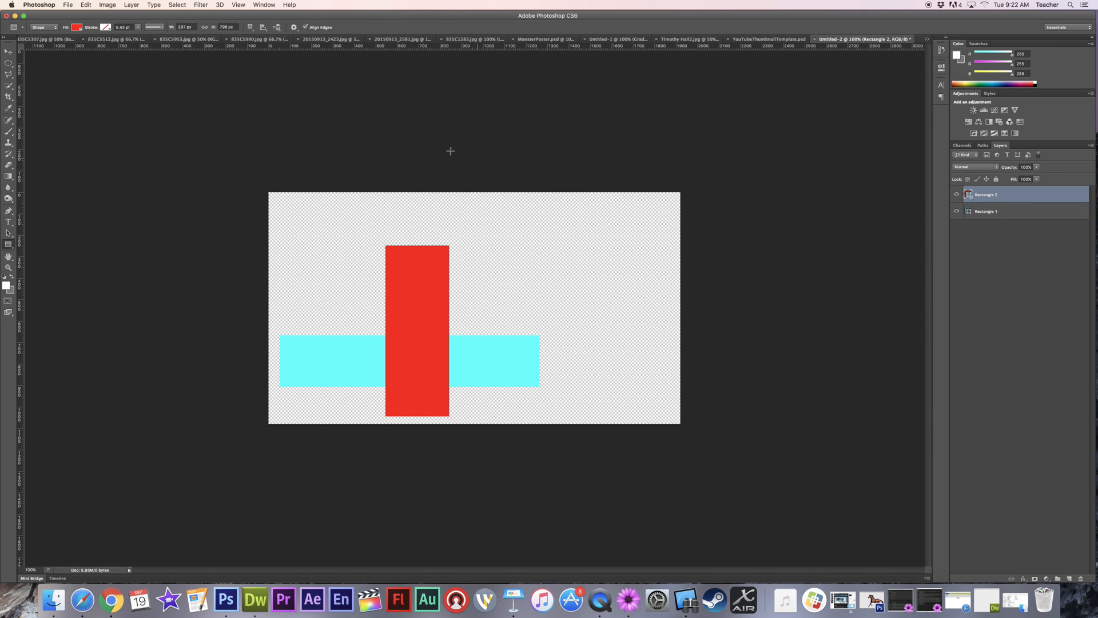
Shorten the red rectangle, move its layer beneath the bar's layer and place it atop the bar's left end.
{"action": "left_click_drag", "start_coordinate": [416, 330], "coordinate": [617, 324]}
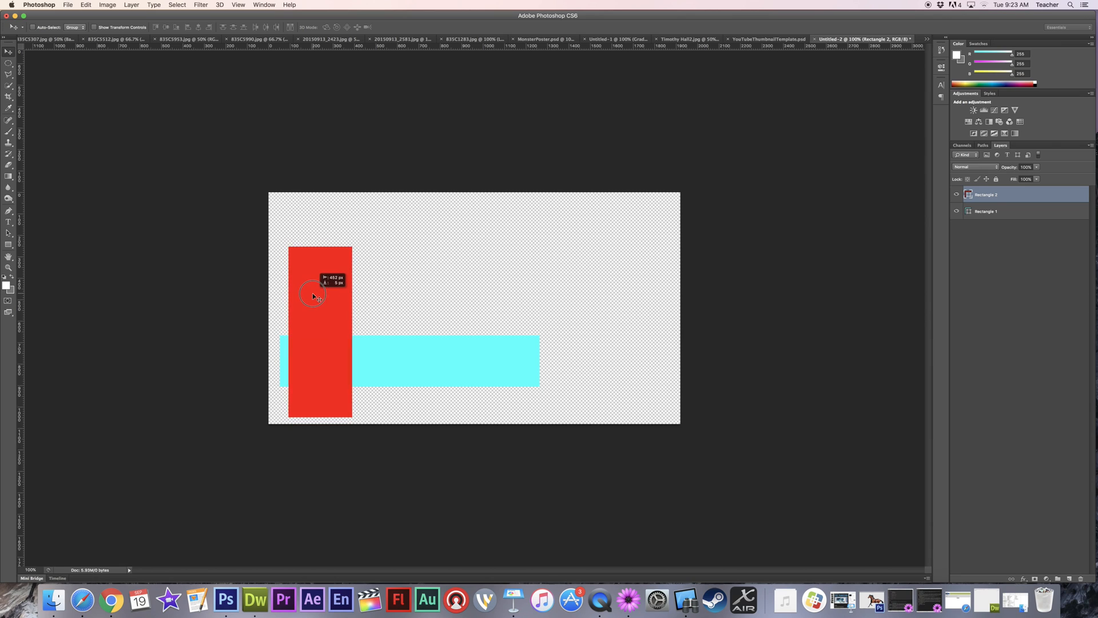
{"action": "key", "text": "cmd+t"}
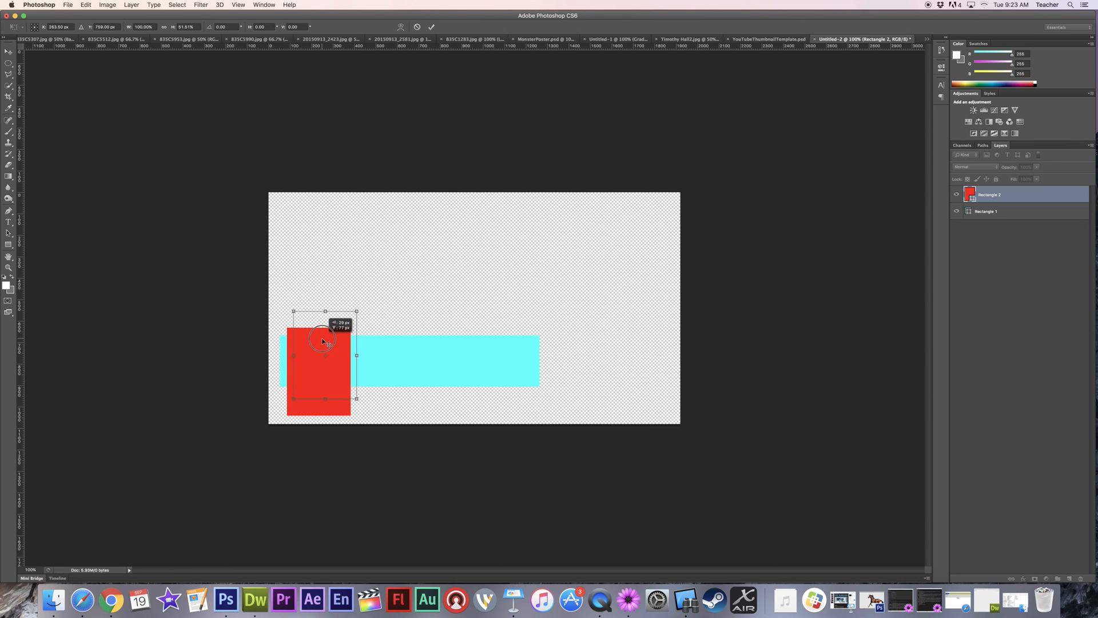
{"action": "left_click_drag", "start_coordinate": [323, 340], "coordinate": [326, 356]}
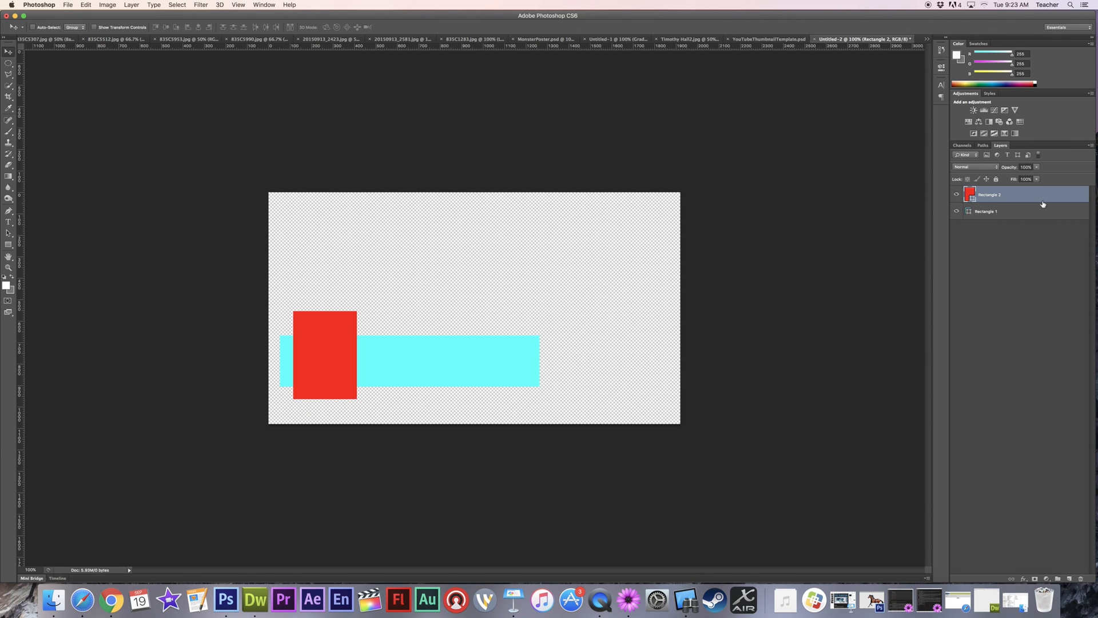
{"action": "left_click_drag", "start_coordinate": [989, 194], "coordinate": [990, 213]}
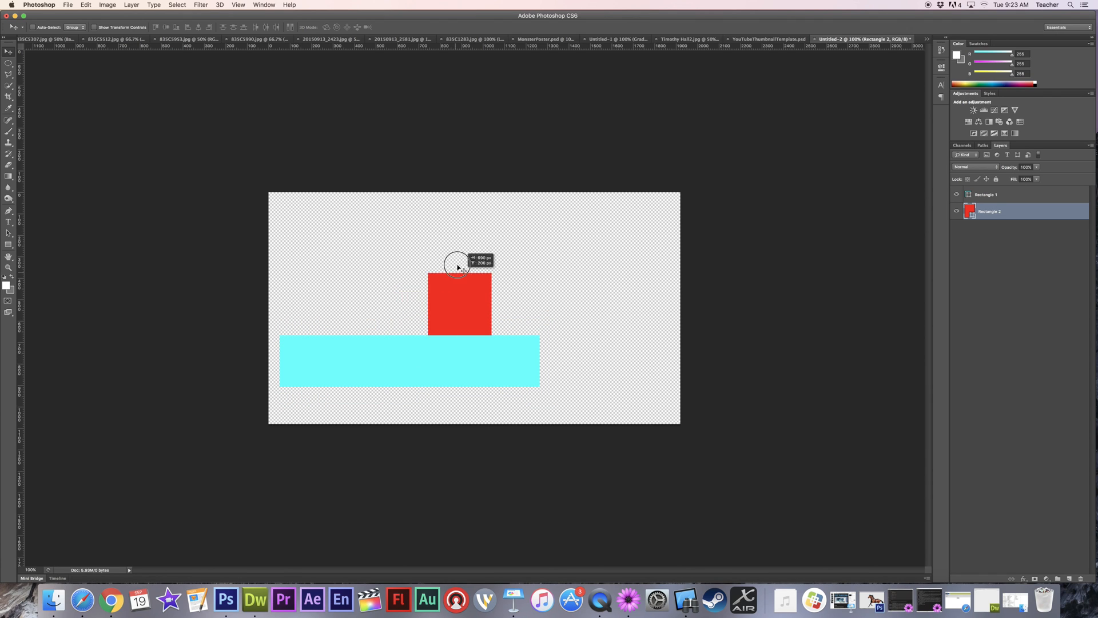
{"action": "left_click_drag", "start_coordinate": [458, 270], "coordinate": [306, 252]}
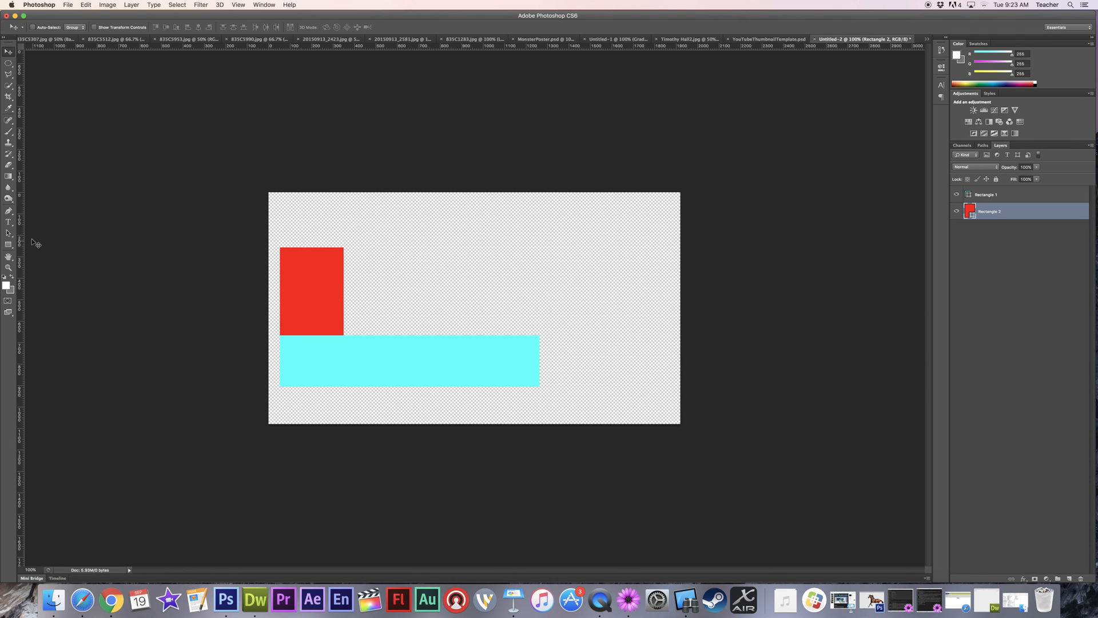
Switch from the Rectangle Tool to the Custom Shape Tool.
{"action": "left_click", "coordinate": [9, 244]}
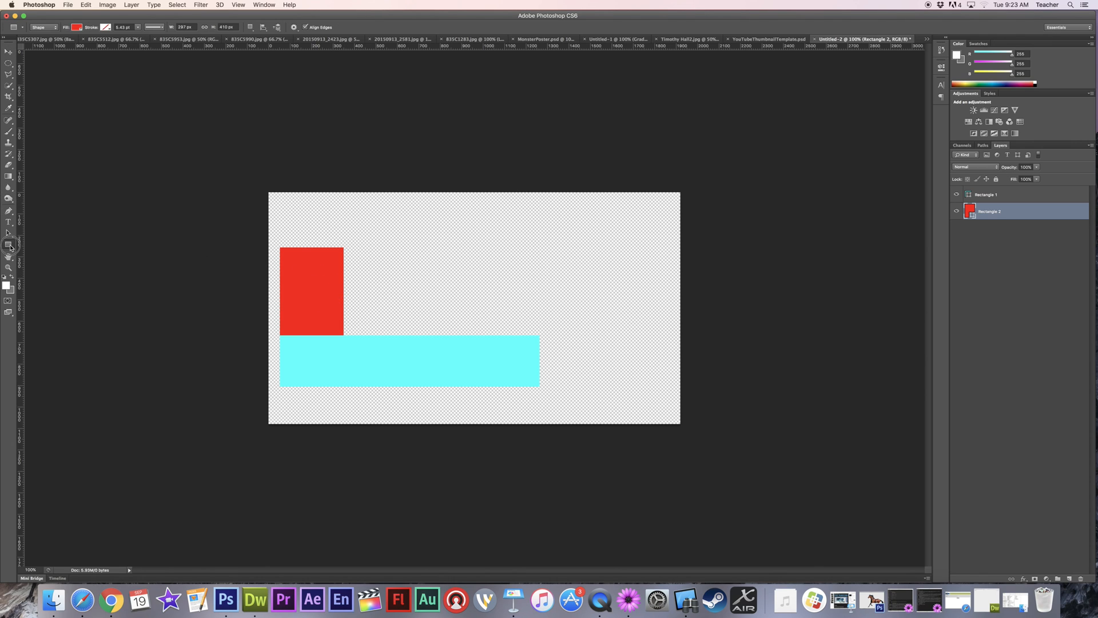
{"action": "left_click", "coordinate": [10, 245]}
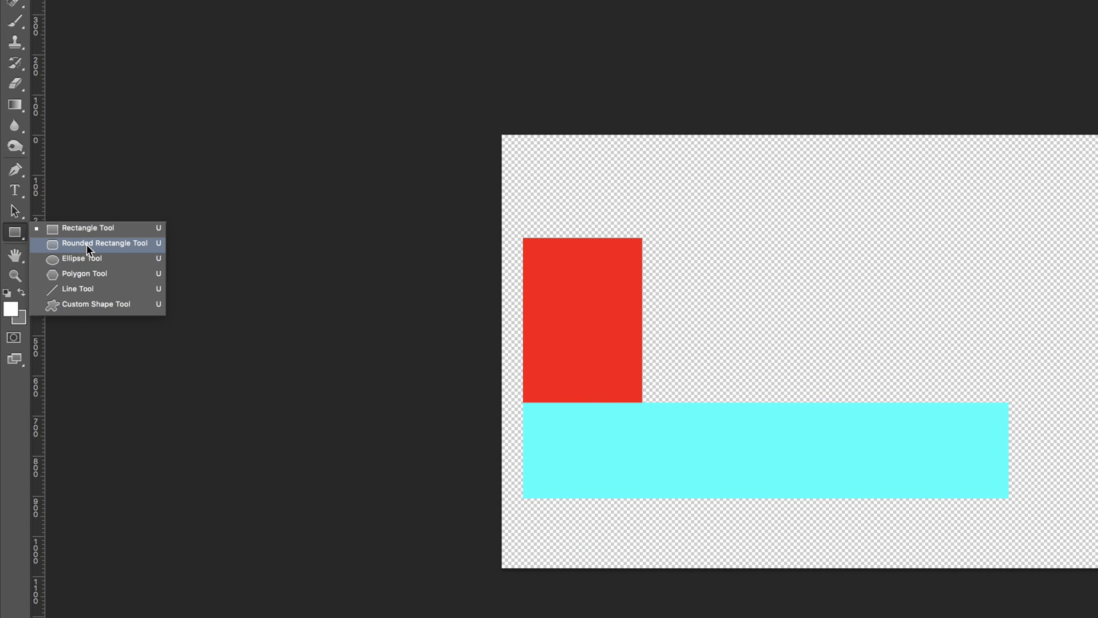
{"action": "mouse_move", "coordinate": [92, 273]}
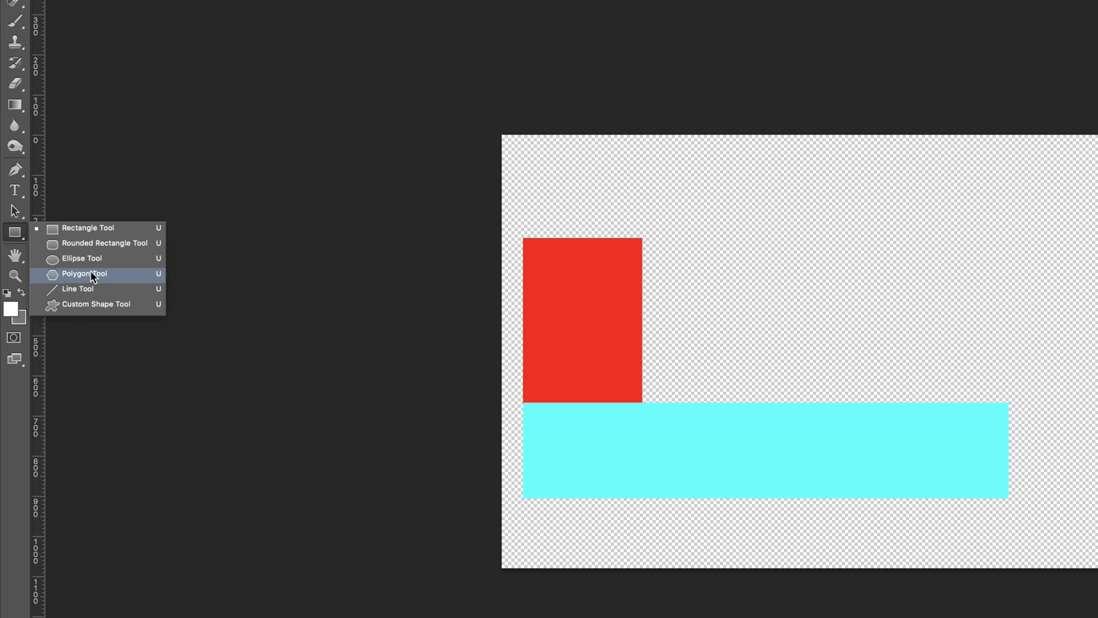
{"action": "mouse_move", "coordinate": [96, 304]}
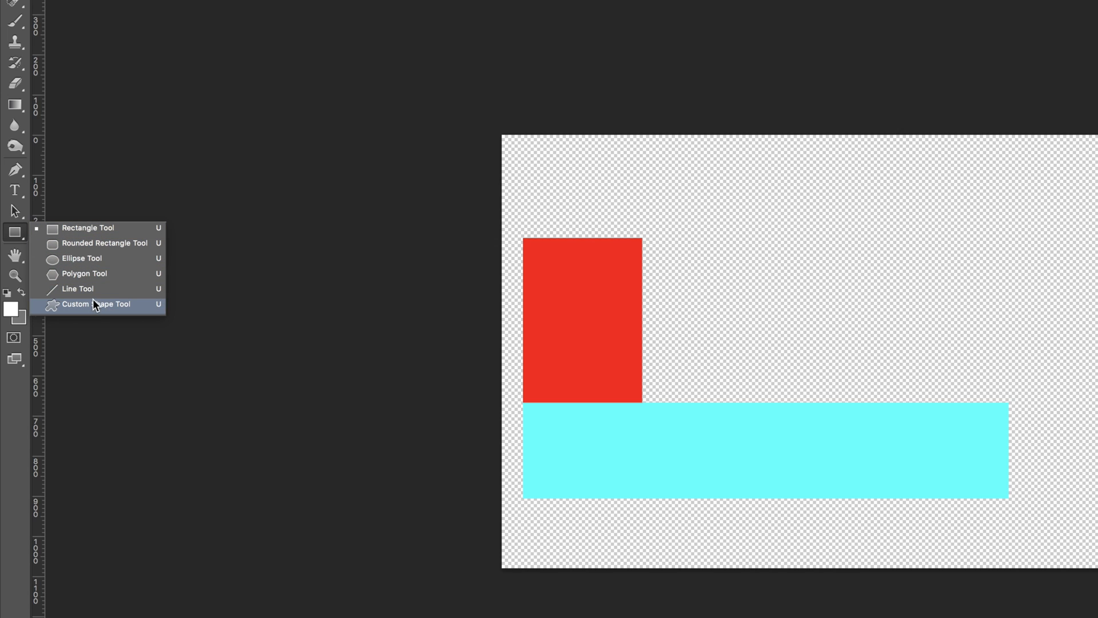
{"action": "left_click", "coordinate": [96, 304]}
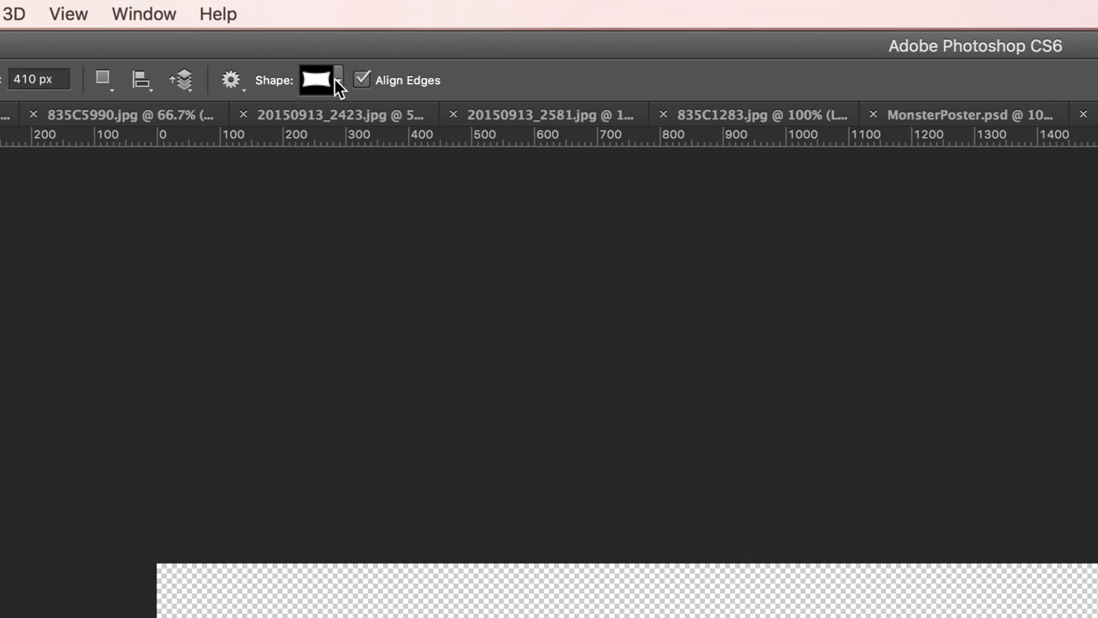
From the custom shape library, choose the wavy banner shape.
{"action": "left_click", "coordinate": [337, 81]}
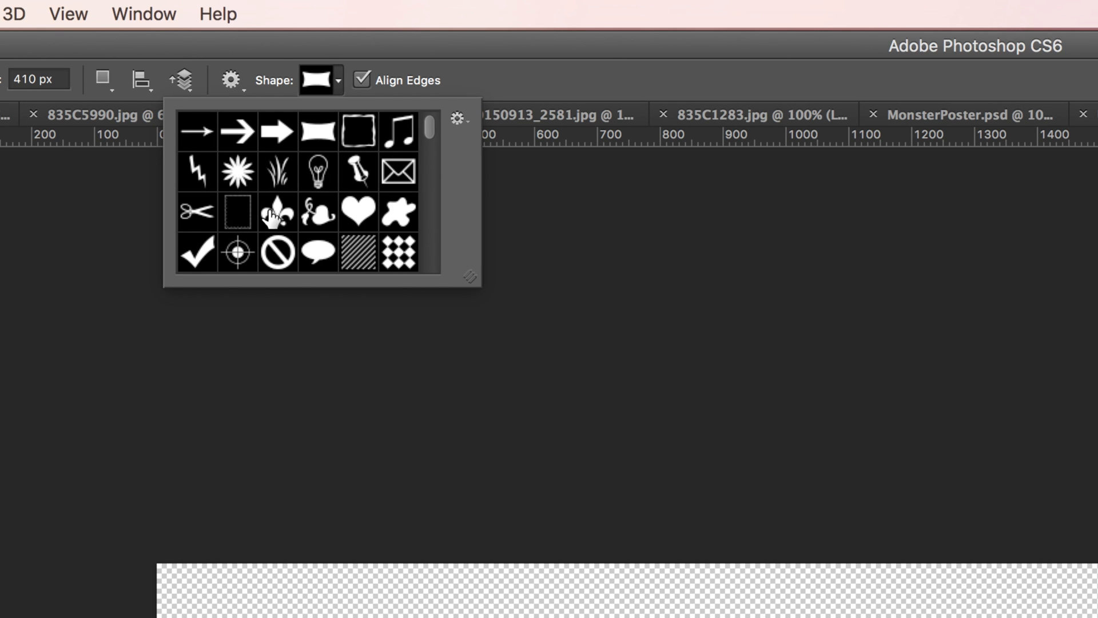
{"action": "left_click", "coordinate": [457, 118]}
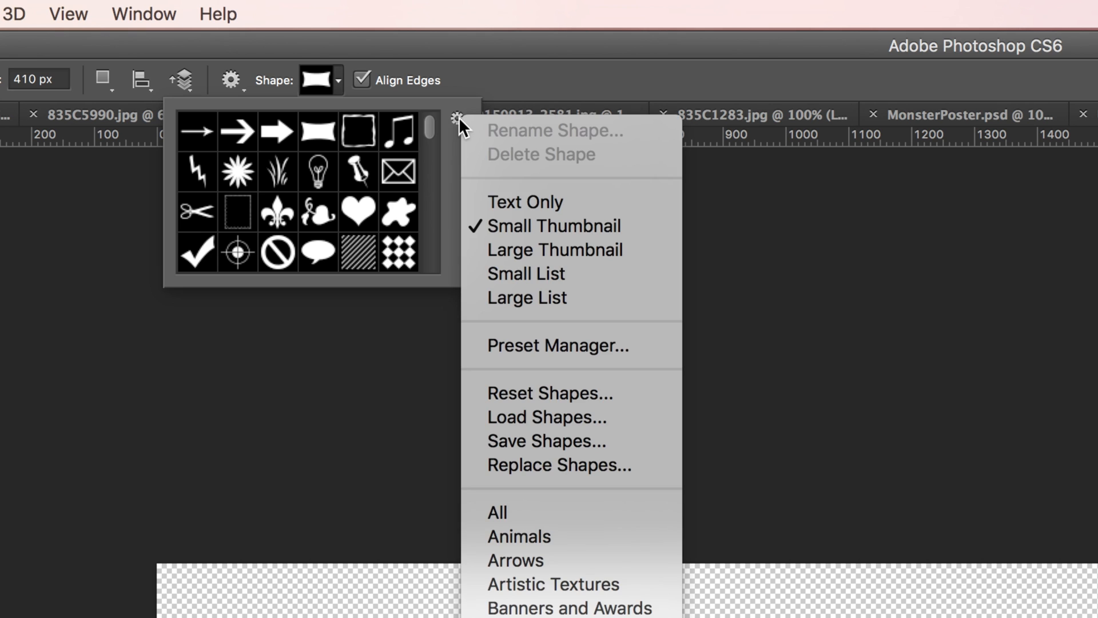
{"action": "mouse_move", "coordinate": [515, 513]}
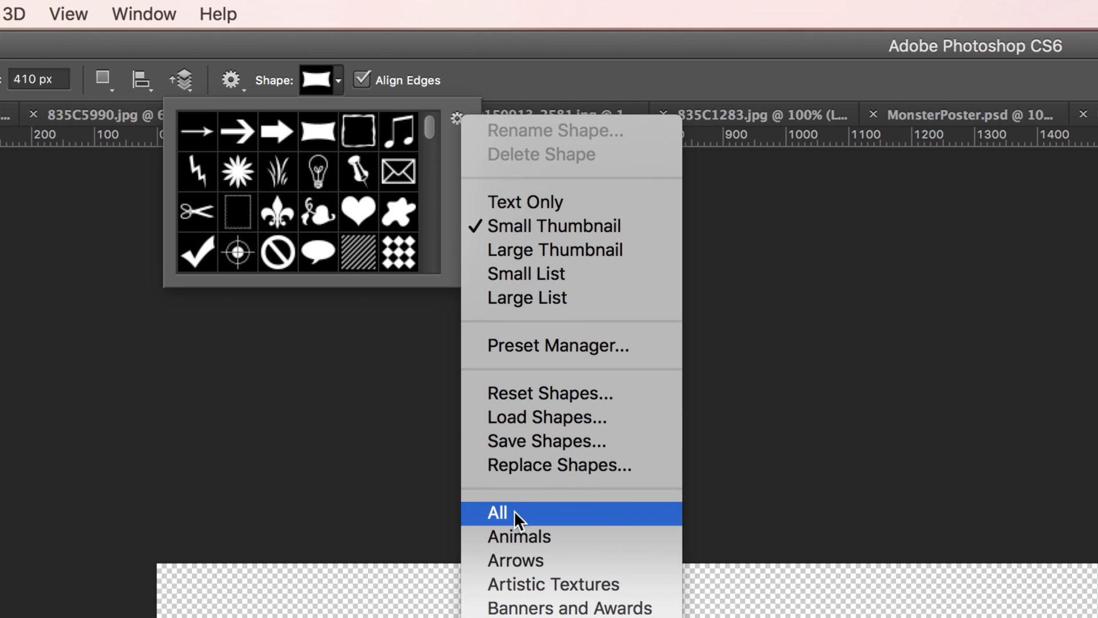
{"action": "left_click", "coordinate": [497, 513]}
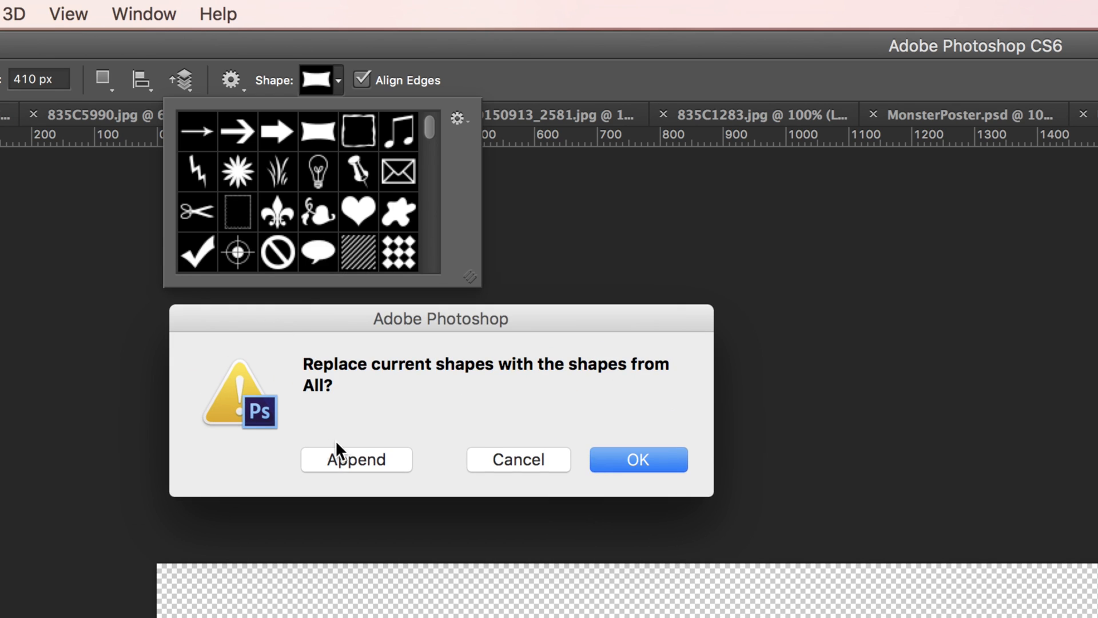
{"action": "mouse_move", "coordinate": [363, 466]}
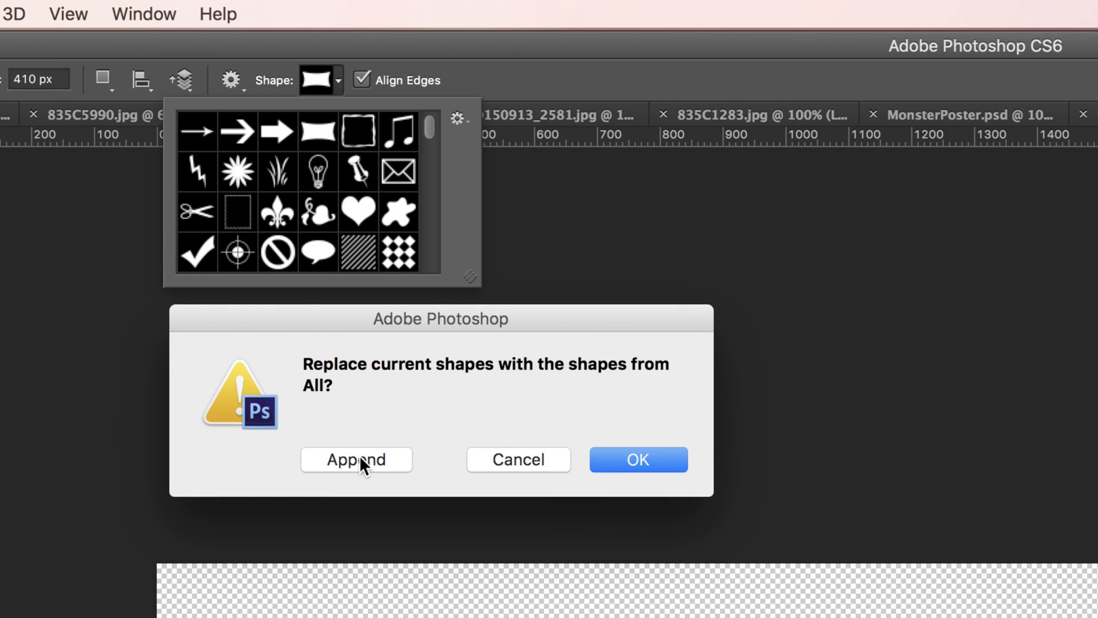
{"action": "mouse_move", "coordinate": [367, 469]}
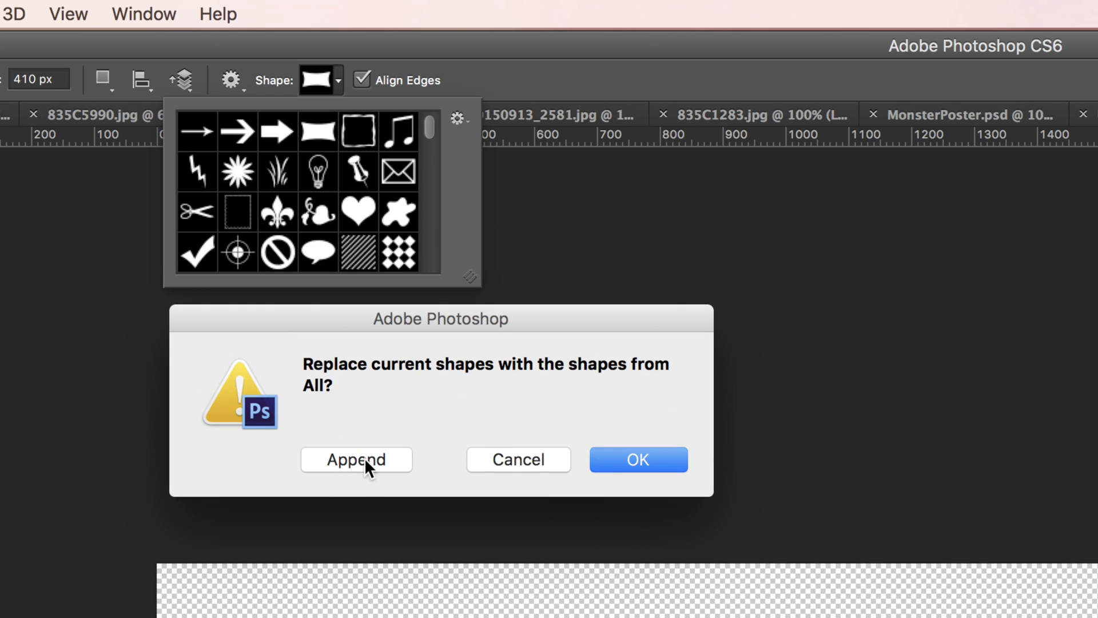
{"action": "mouse_move", "coordinate": [495, 469]}
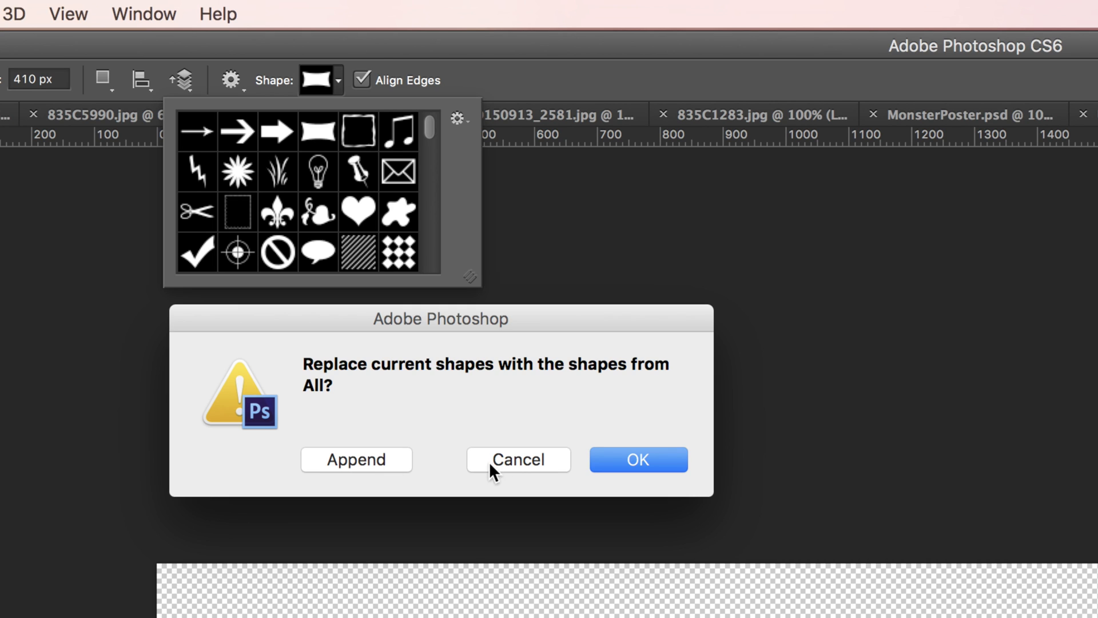
{"action": "left_click", "coordinate": [517, 460]}
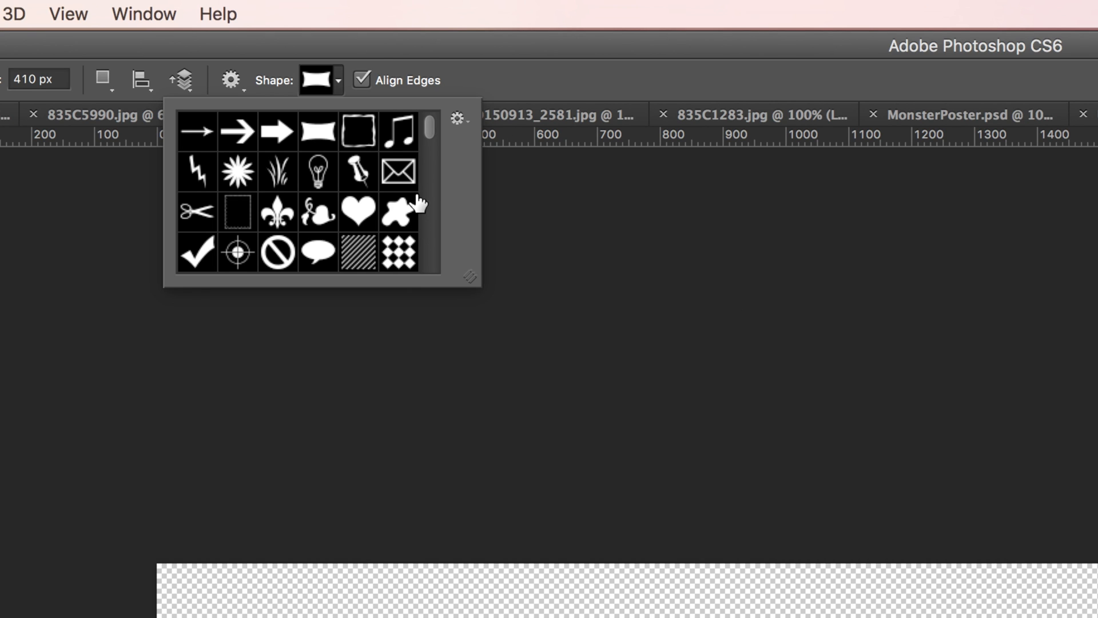
{"action": "mouse_move", "coordinate": [319, 136]}
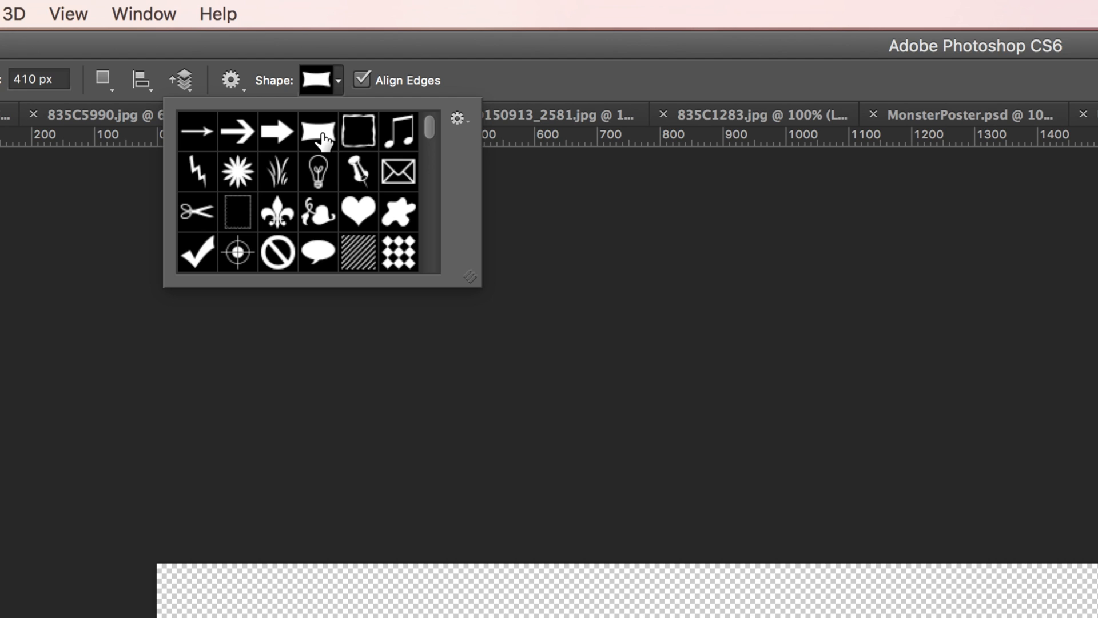
{"action": "left_click", "coordinate": [318, 131]}
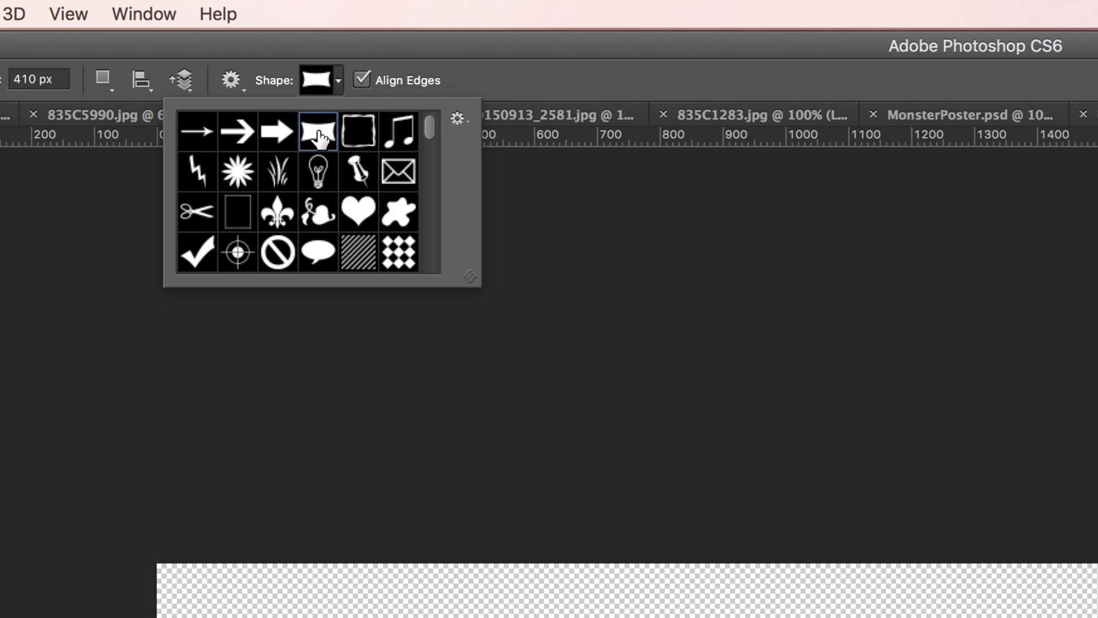
{"action": "mouse_move", "coordinate": [384, 140]}
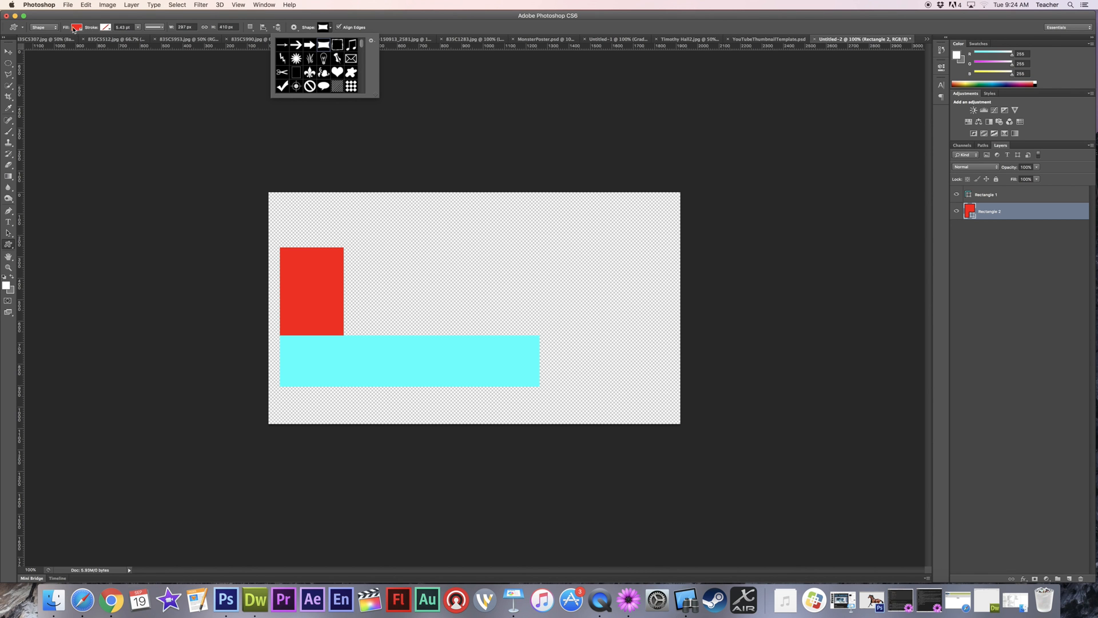
Close the shape picker, ready to draw the red black-outlined banner.
{"action": "left_click", "coordinate": [77, 26]}
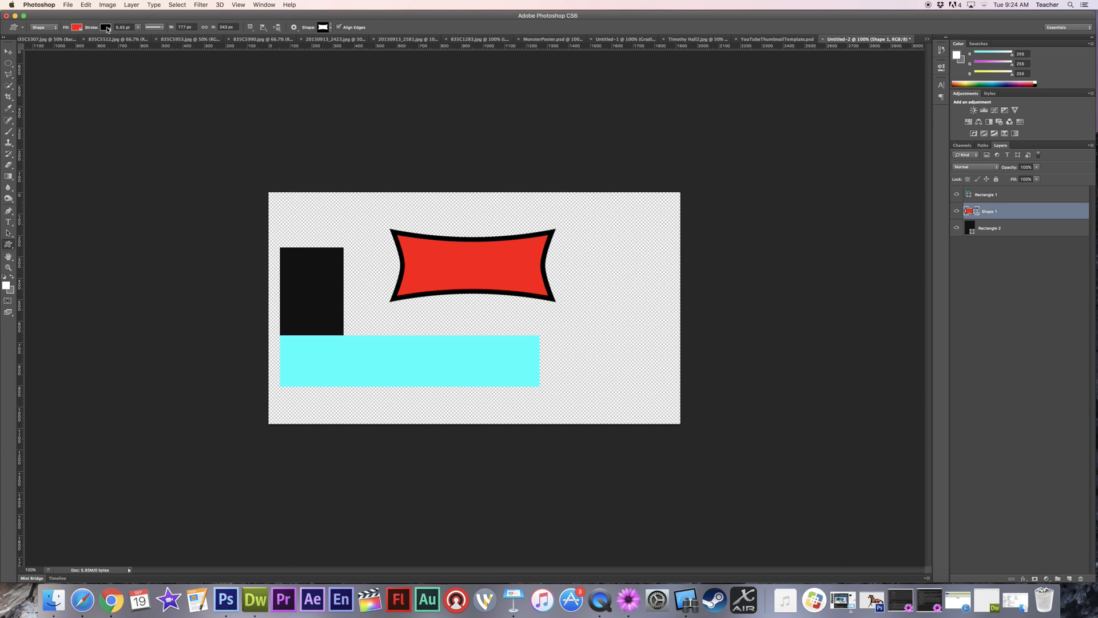
{"action": "mouse_move", "coordinate": [494, 263]}
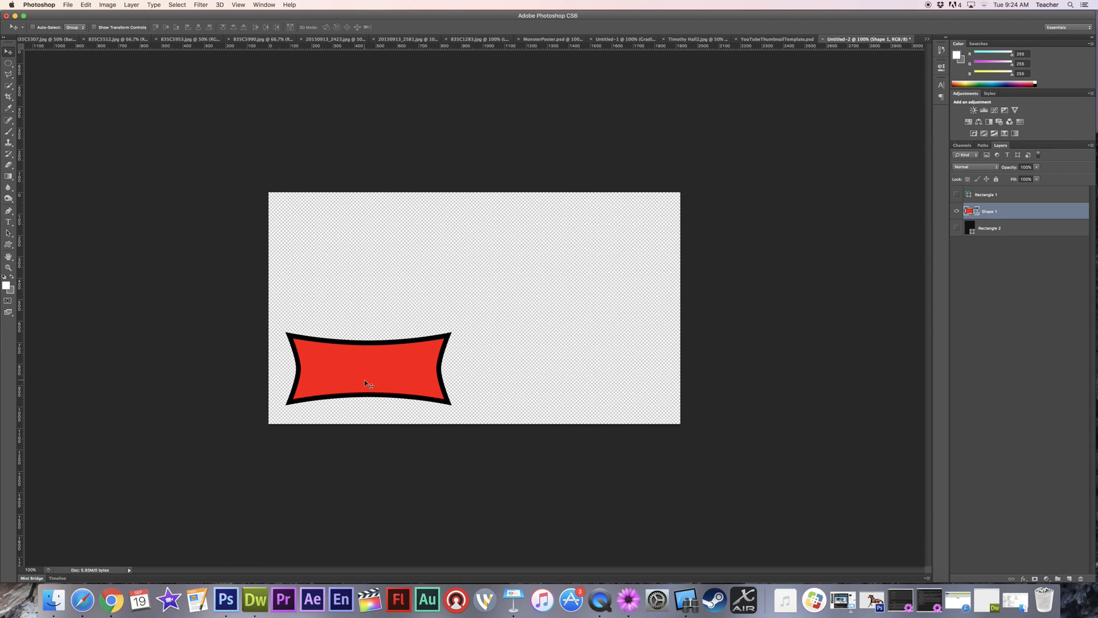
{"action": "mouse_move", "coordinate": [370, 366]}
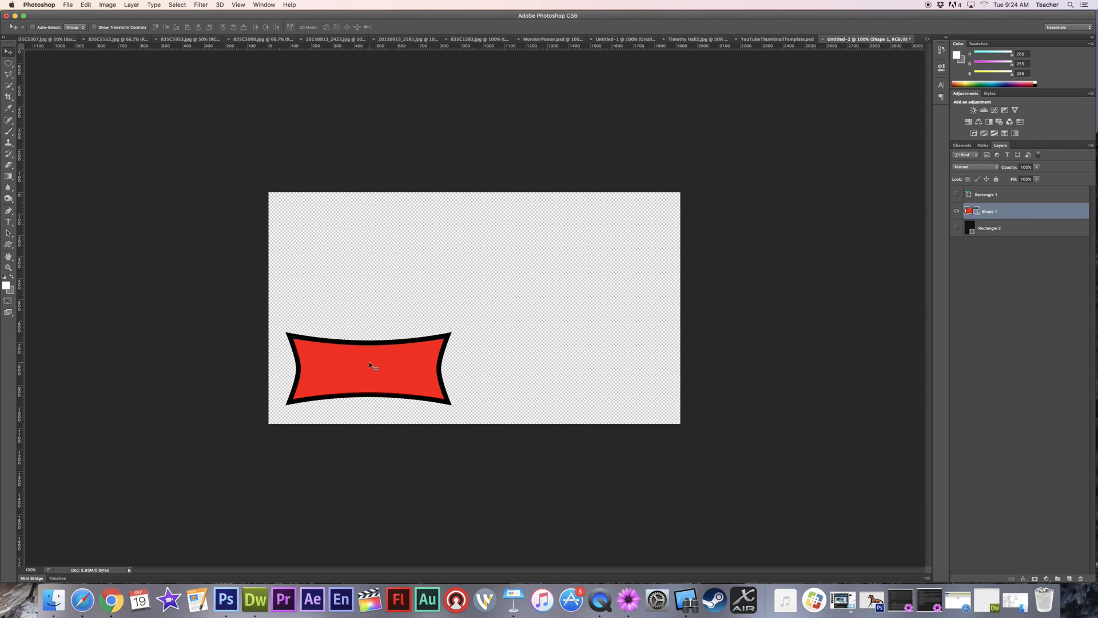
{"action": "mouse_move", "coordinate": [371, 370]}
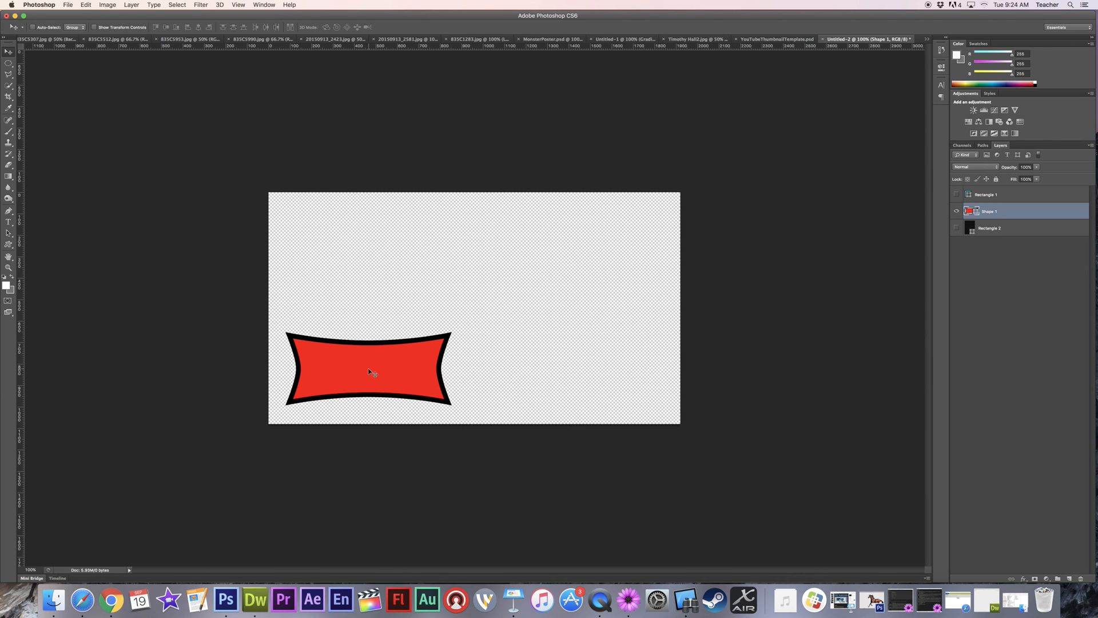
{"action": "mouse_move", "coordinate": [455, 396]}
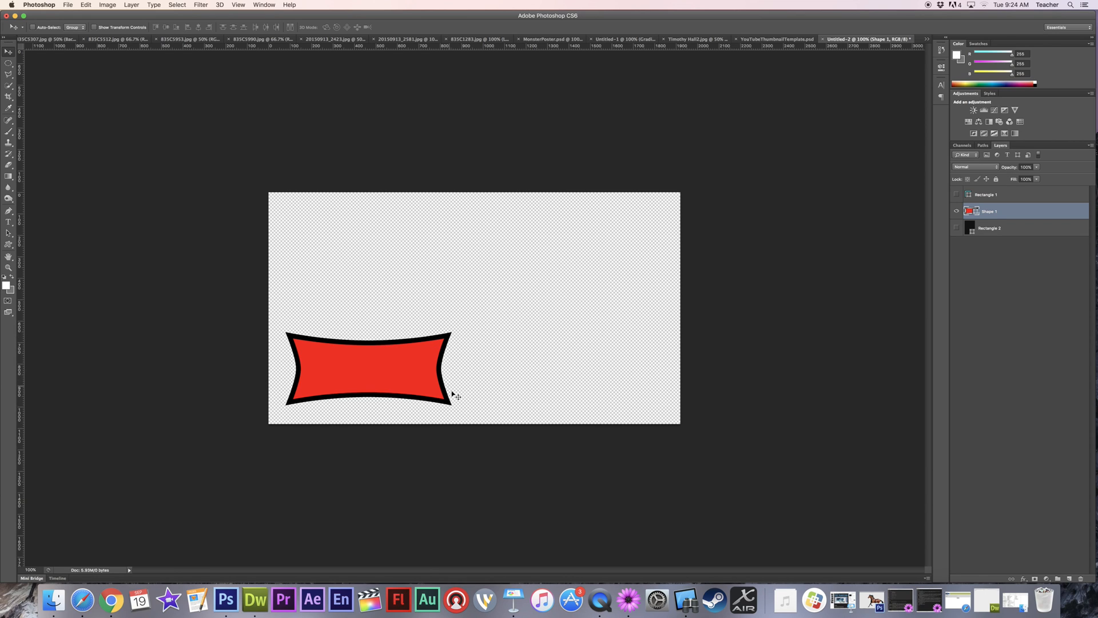
{"action": "mouse_move", "coordinate": [362, 376]}
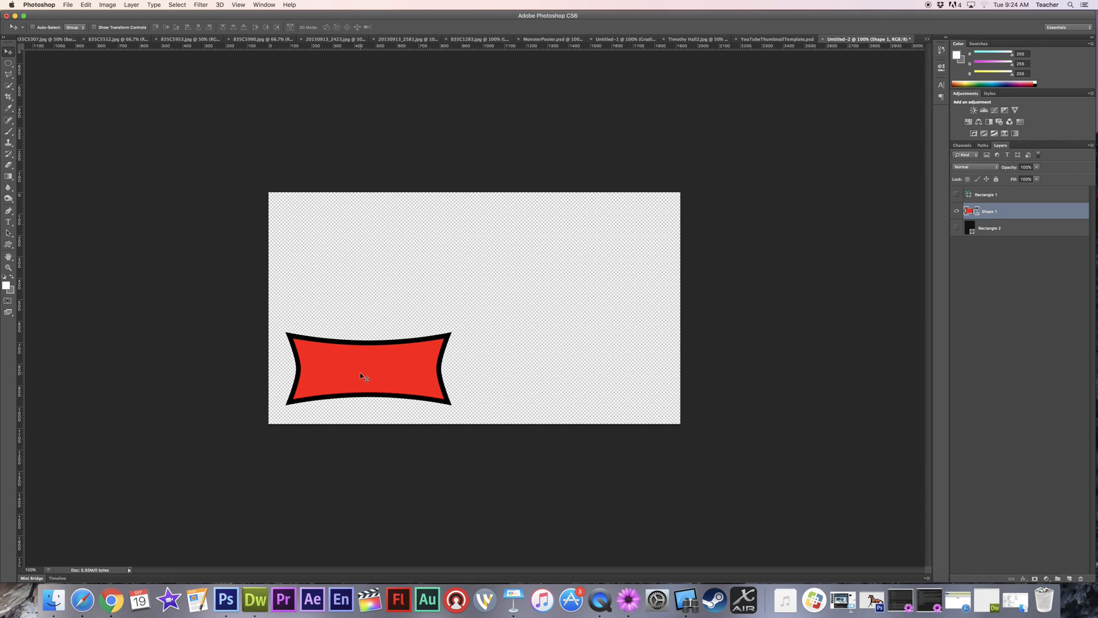
{"action": "mouse_move", "coordinate": [272, 111]}
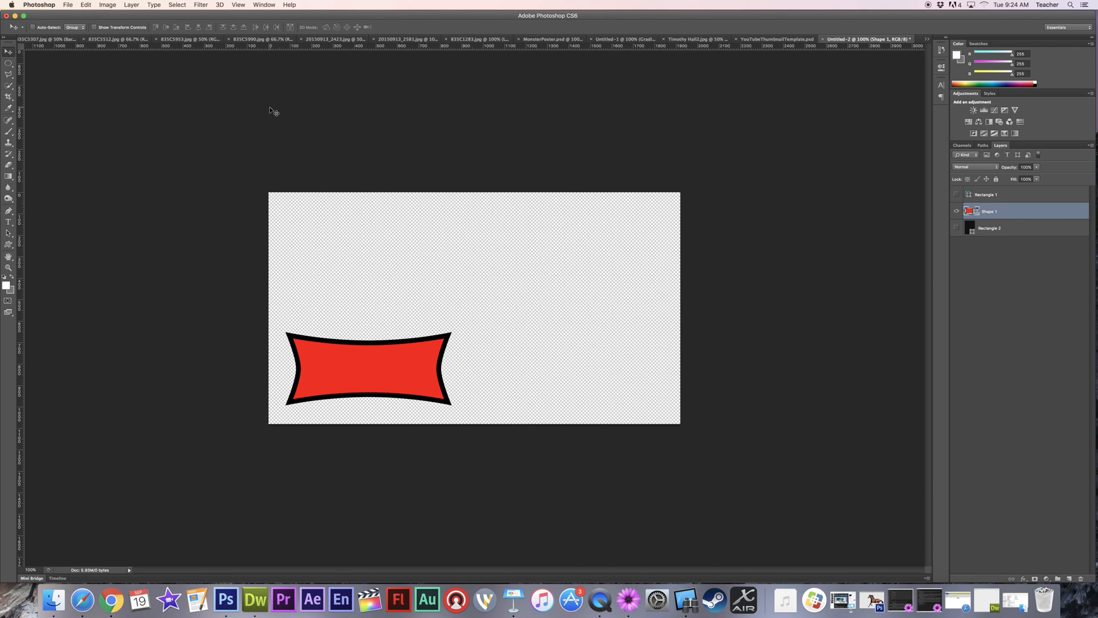
{"action": "mouse_move", "coordinate": [573, 361]}
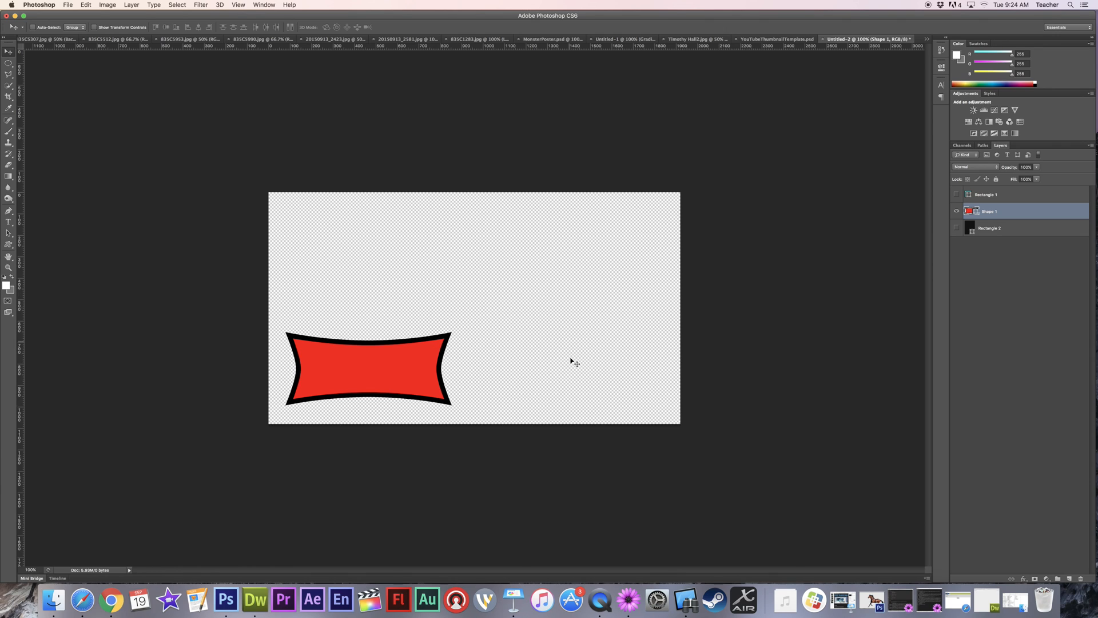
{"action": "mouse_move", "coordinate": [553, 404]}
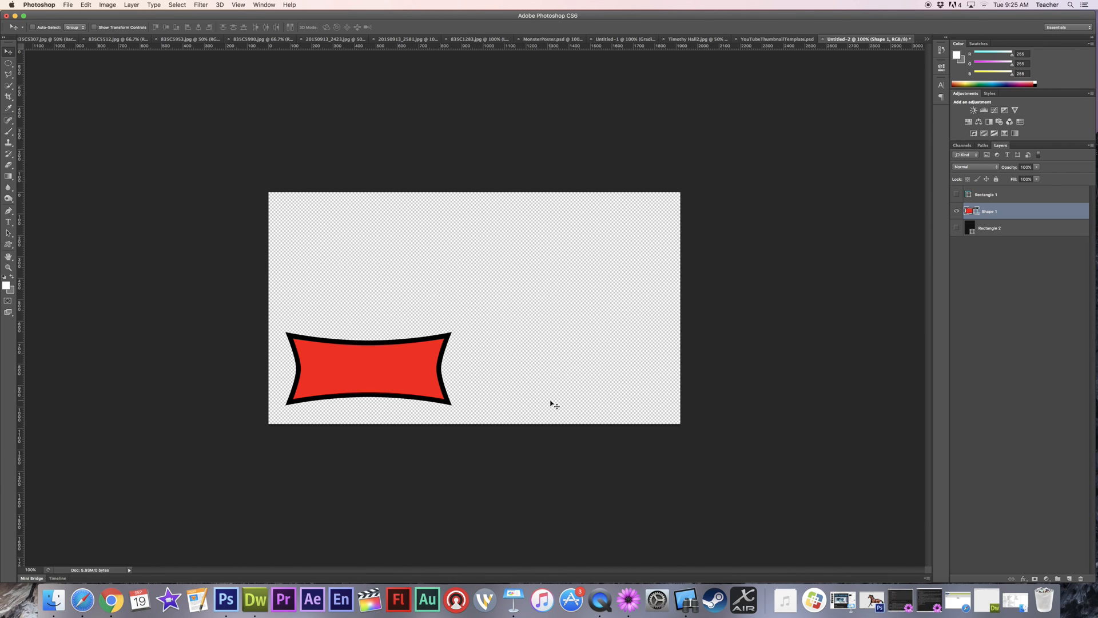
{"action": "mouse_move", "coordinate": [463, 263]}
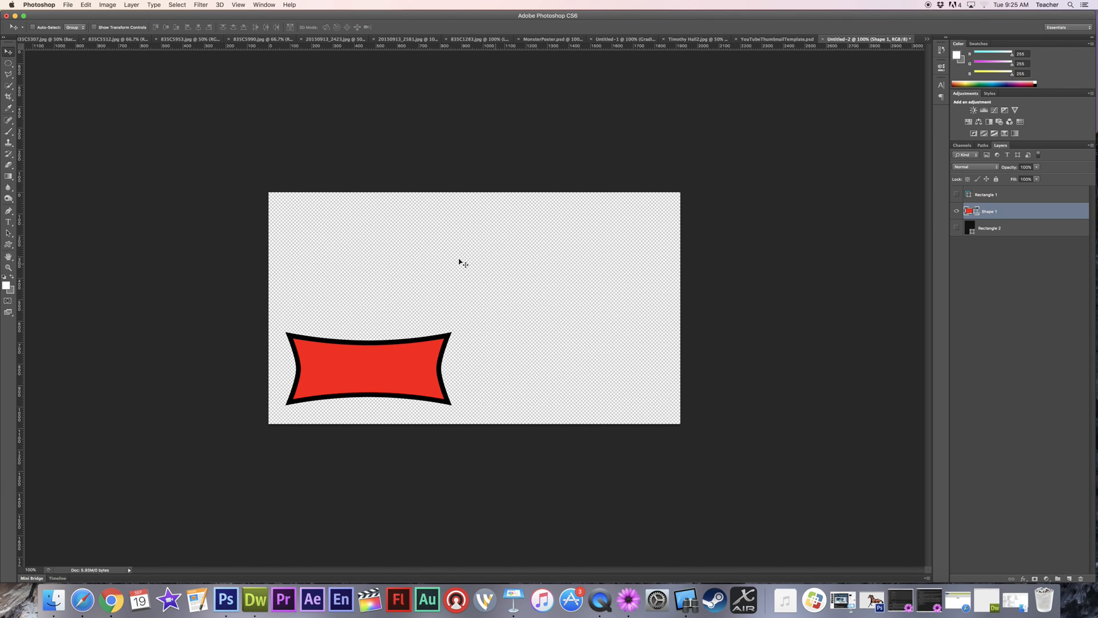
{"action": "mouse_move", "coordinate": [370, 266]}
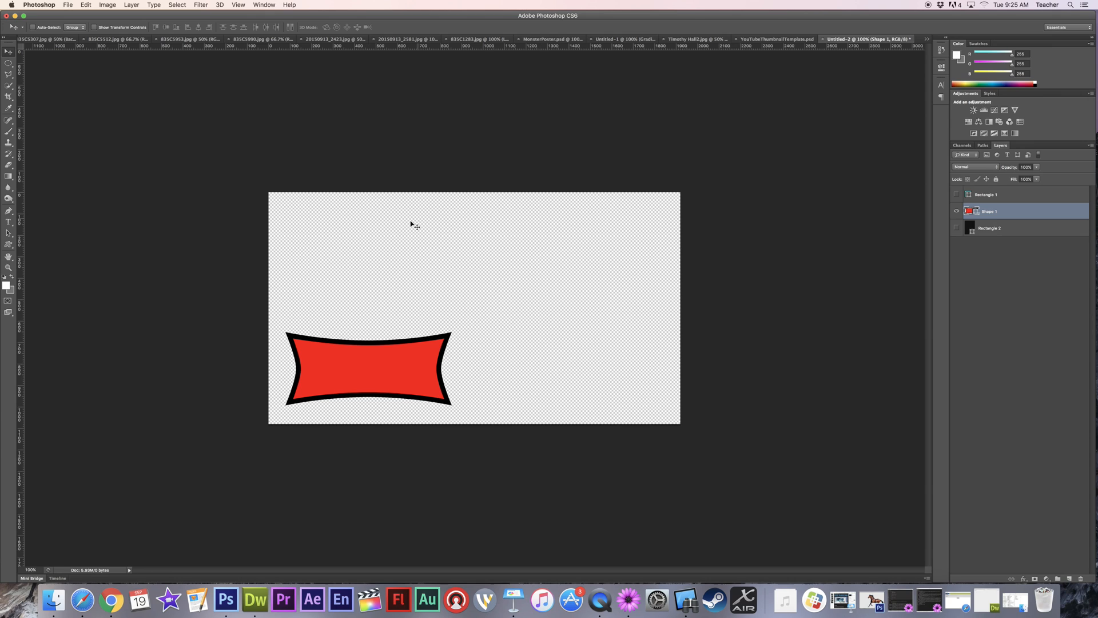
{"action": "mouse_move", "coordinate": [571, 373]}
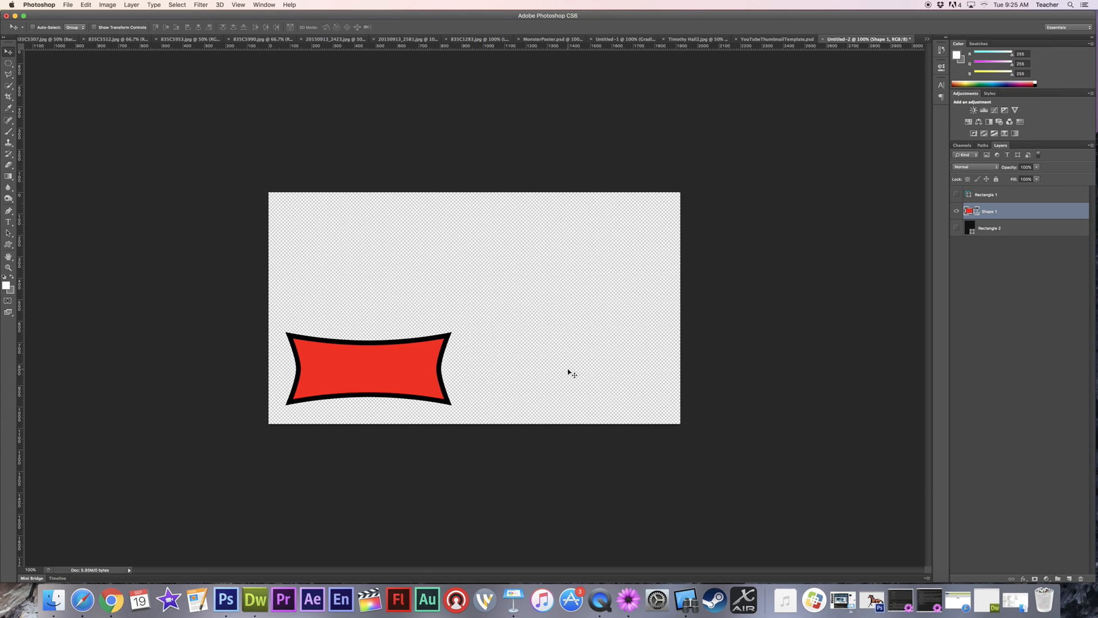
{"action": "mouse_move", "coordinate": [422, 29]}
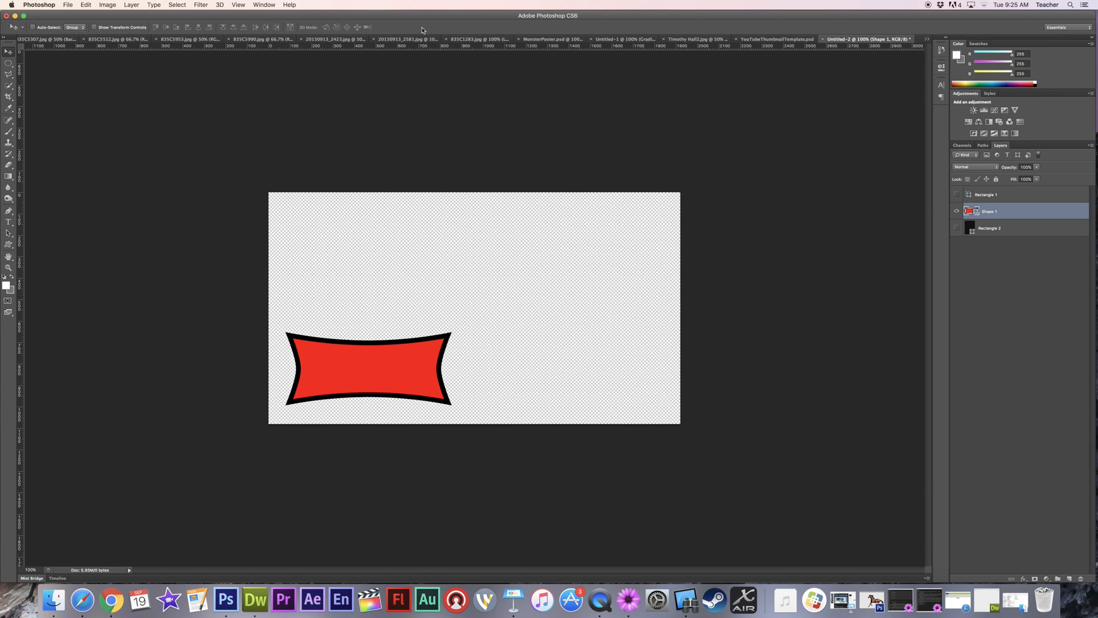
{"action": "mouse_move", "coordinate": [114, 8]}
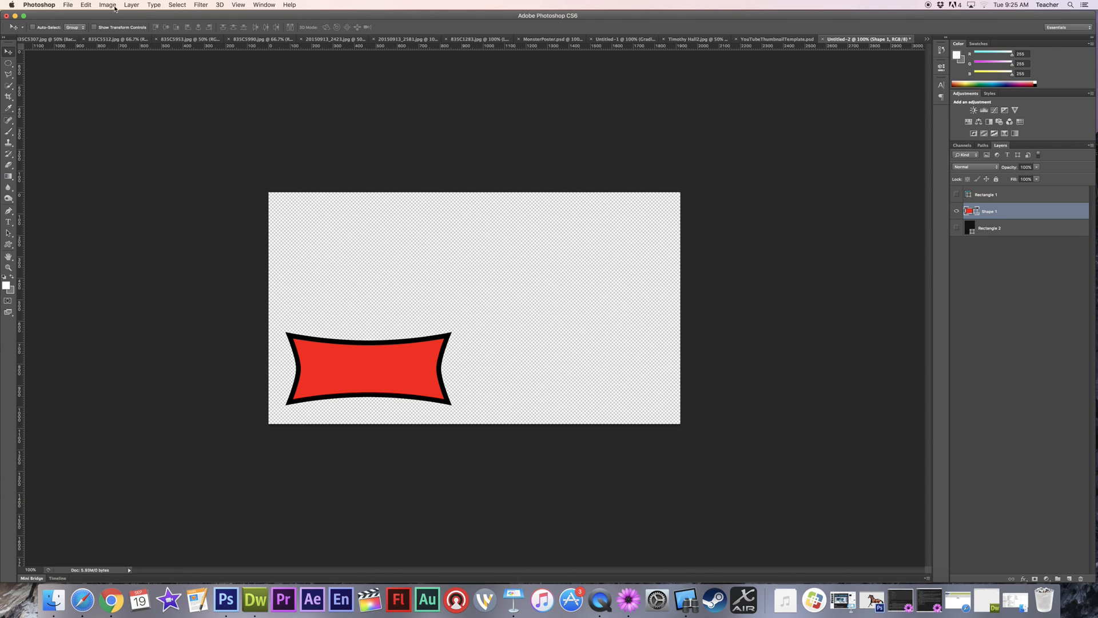
Save the image to the Desktop as lowerthird.png in PNG format.
{"action": "left_click", "coordinate": [68, 4]}
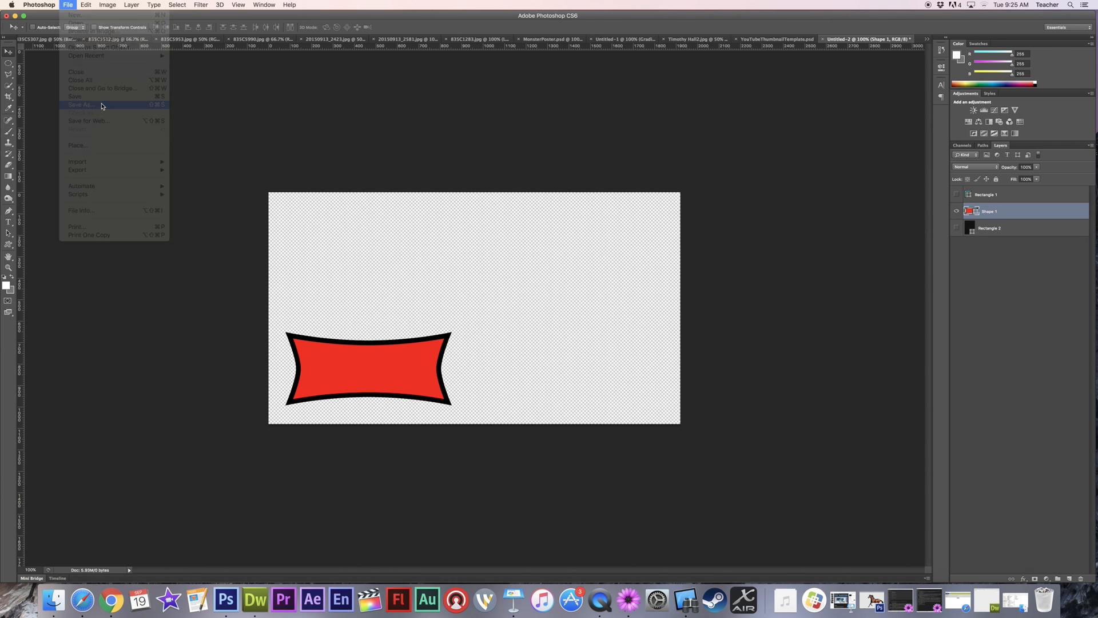
{"action": "left_click", "coordinate": [80, 106]}
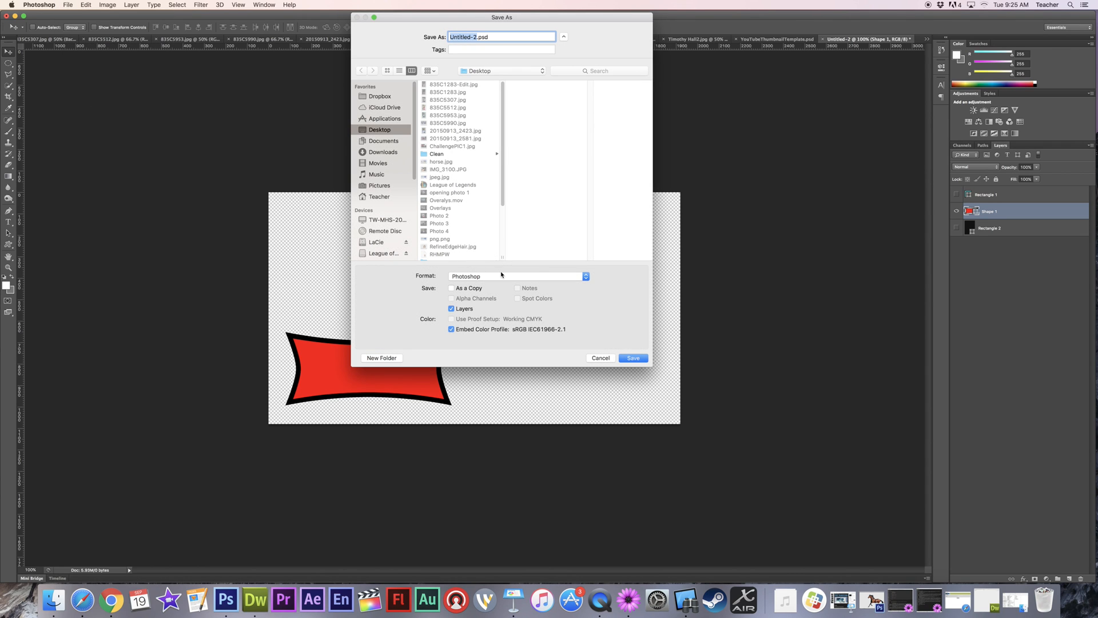
{"action": "left_click", "coordinate": [483, 276]}
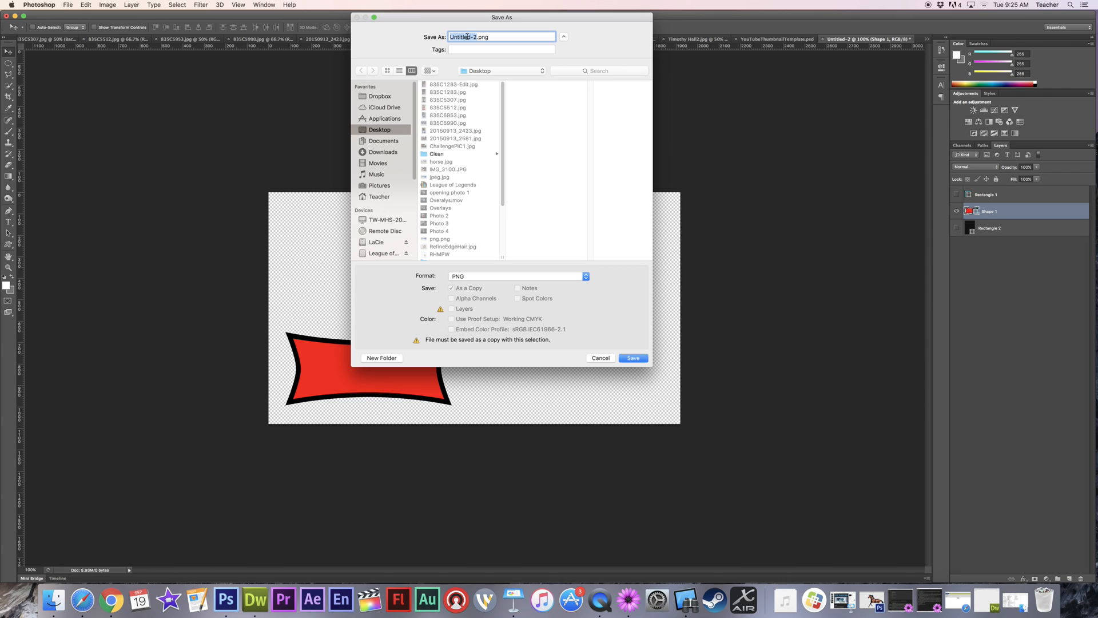
{"action": "type", "text": "lowerthir"}
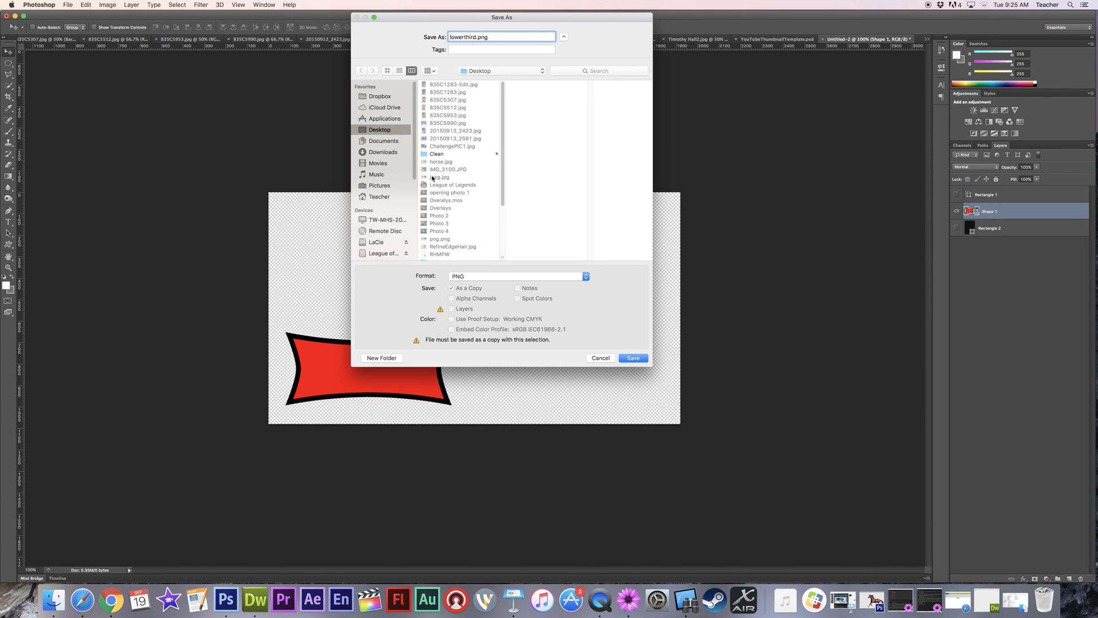
{"action": "left_click", "coordinate": [631, 358]}
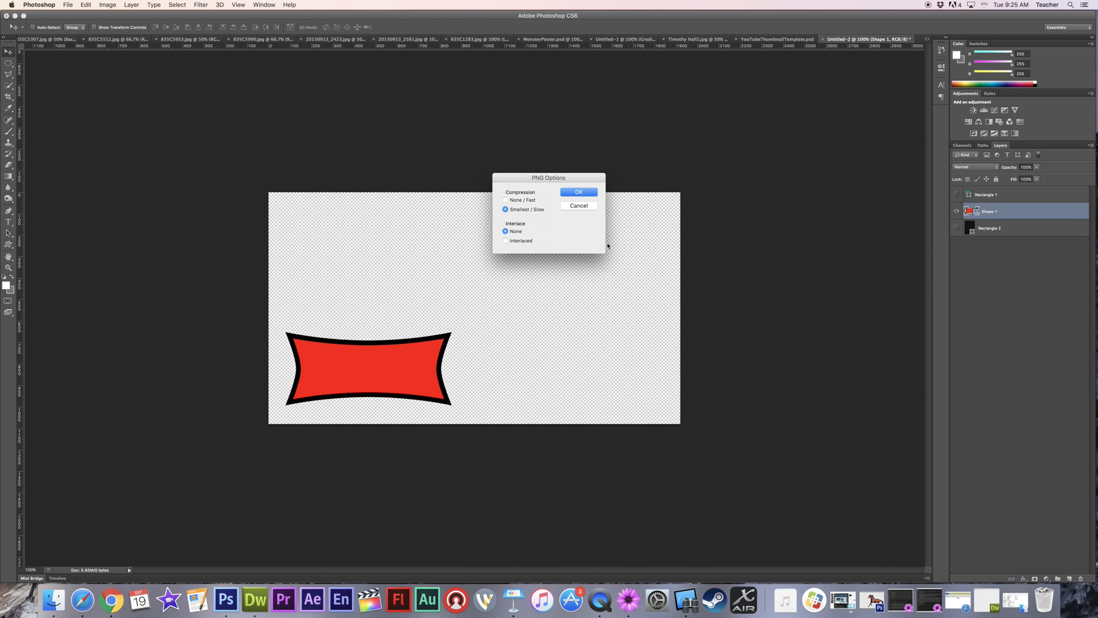
Confirm the PNG compression options to finish saving the banner as lowerthird.png.
{"action": "left_click", "coordinate": [579, 192]}
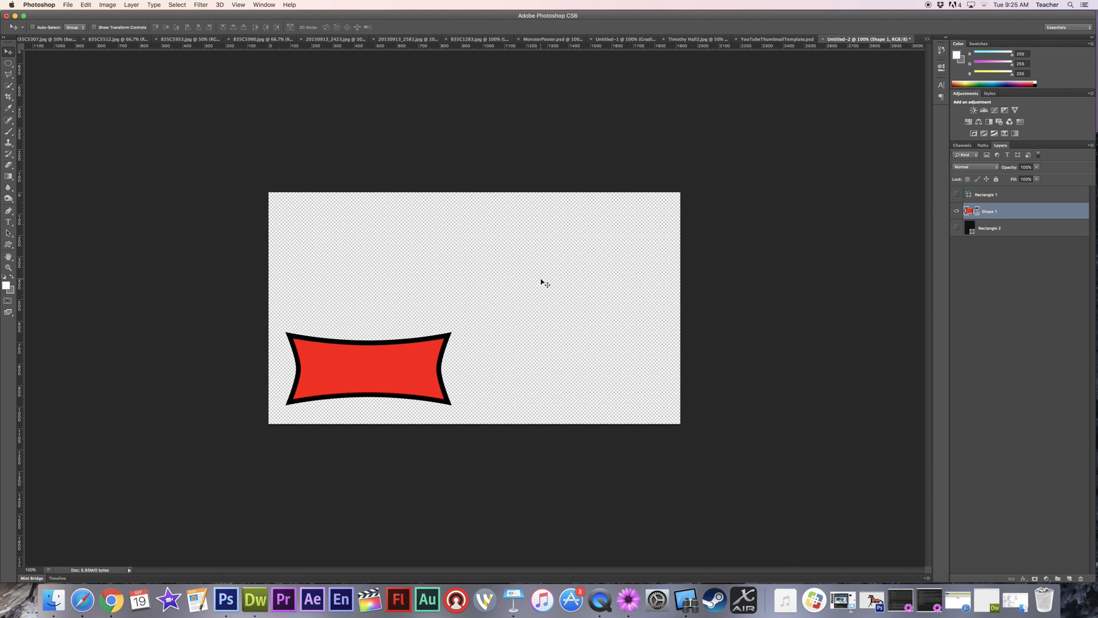
{"action": "mouse_move", "coordinate": [409, 379]}
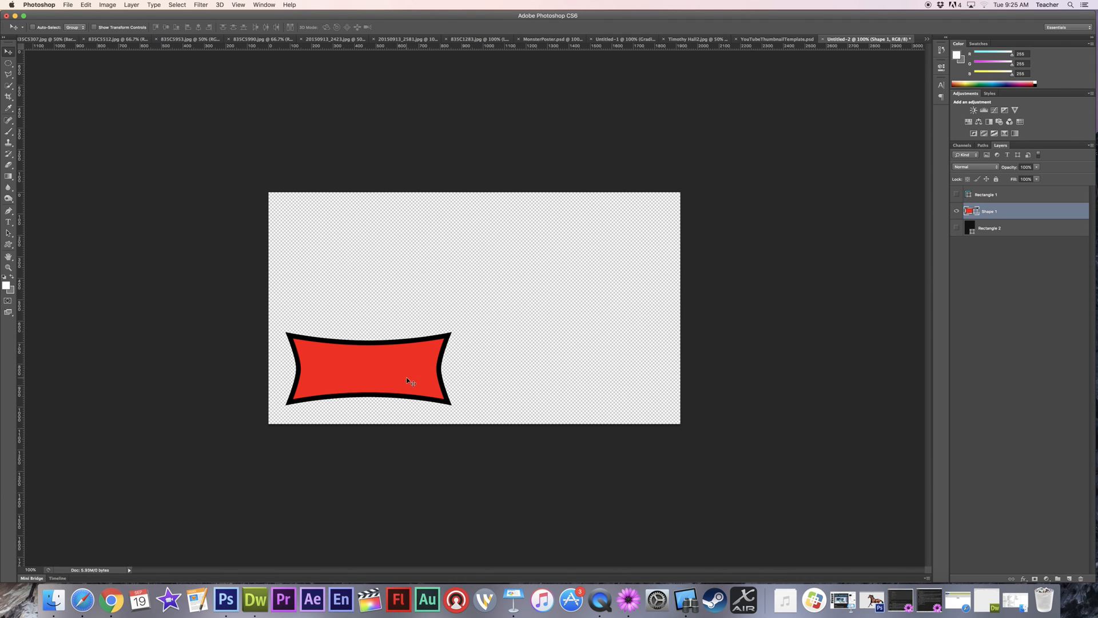
{"action": "mouse_move", "coordinate": [266, 389]}
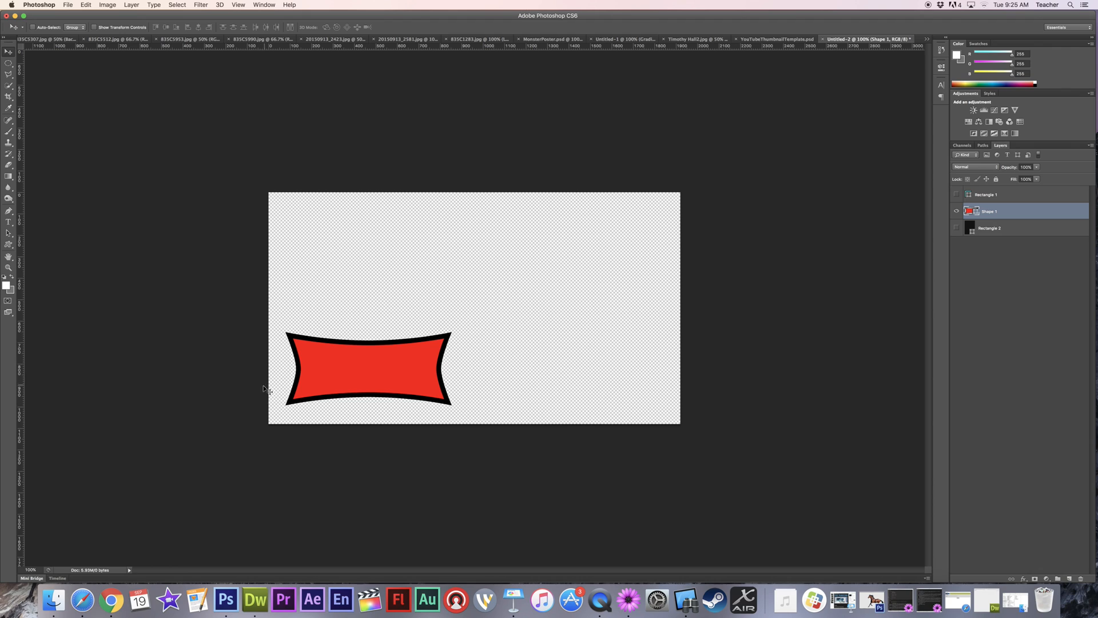
{"action": "mouse_move", "coordinate": [689, 426]}
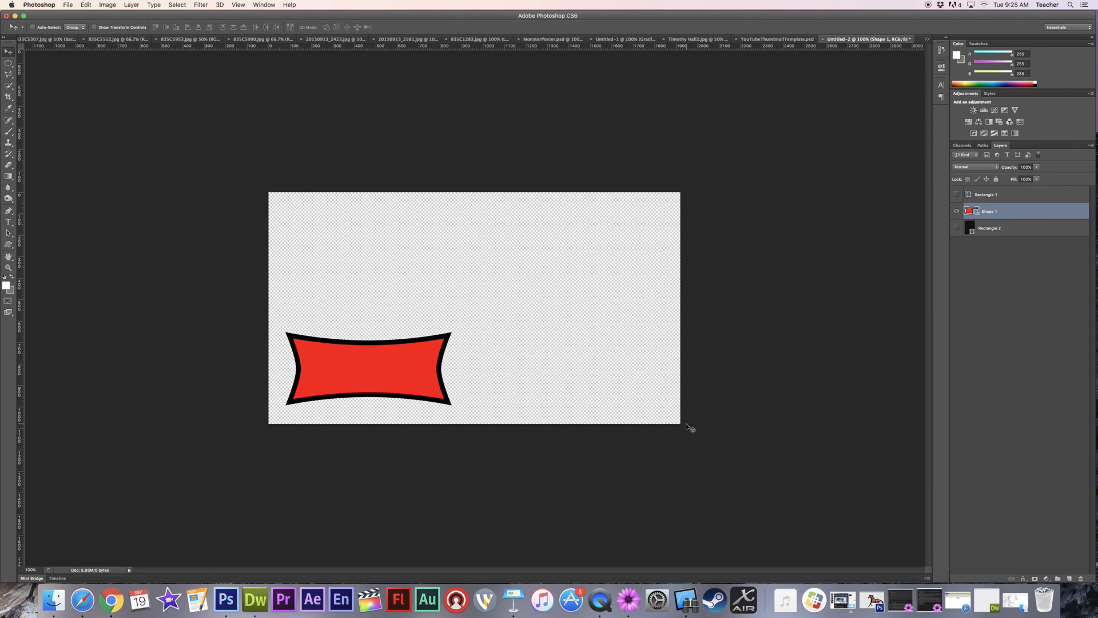